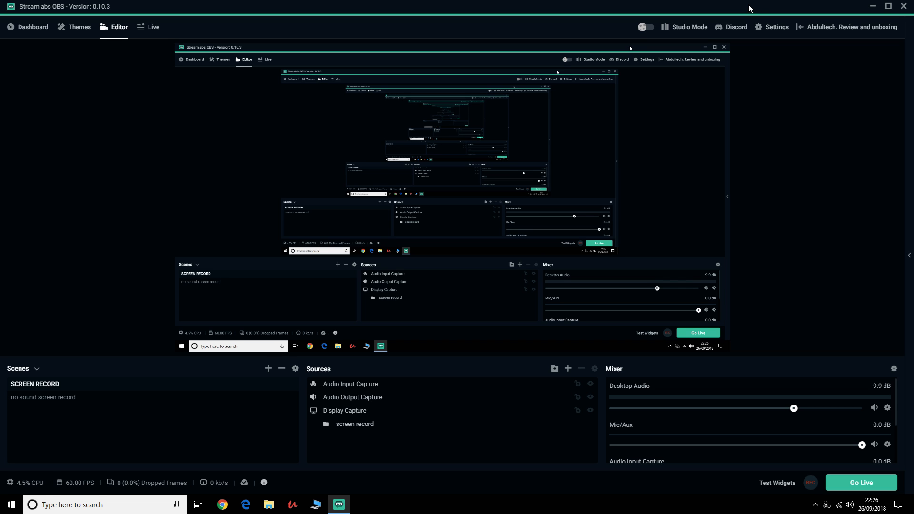
pyautogui.moveTo(103, 29)
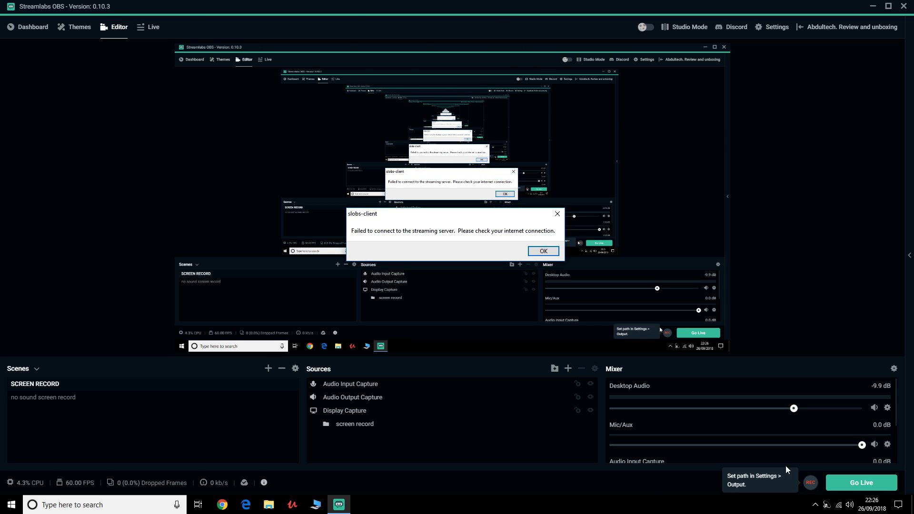
pyautogui.moveTo(563, 232)
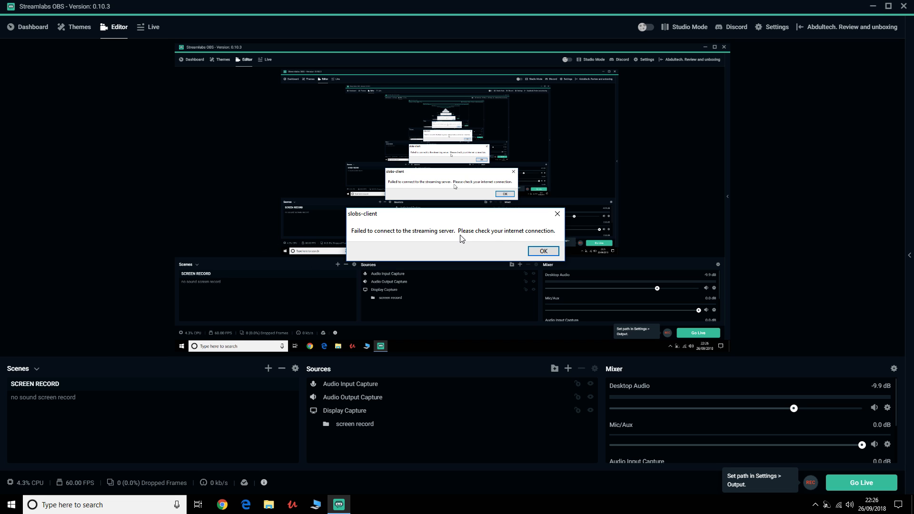
pyautogui.moveTo(576, 235)
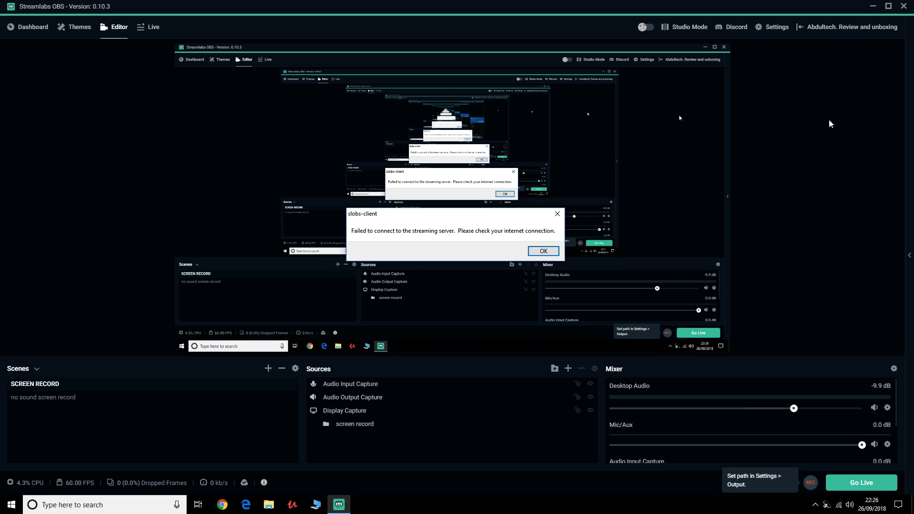
# Set the Output recording quality to High Quality, Medium File Size in Settings.
pyautogui.click(541, 251)
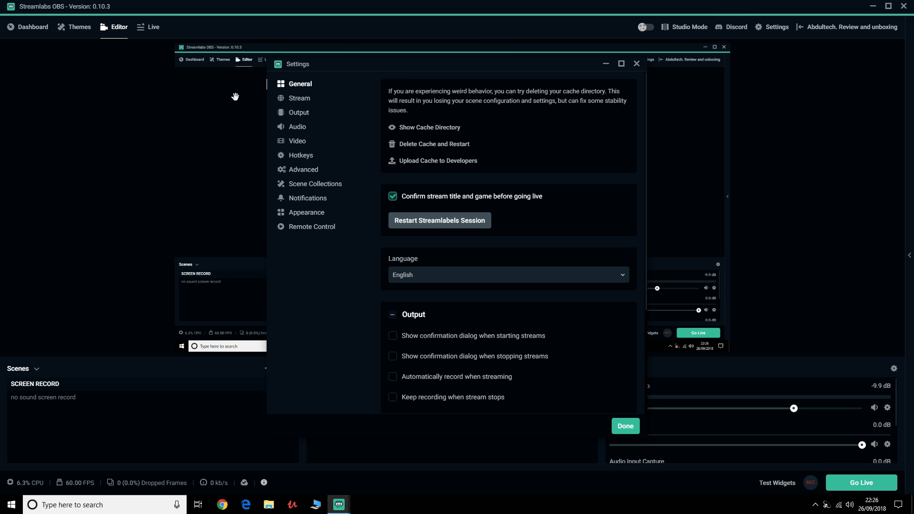
pyautogui.click(298, 112)
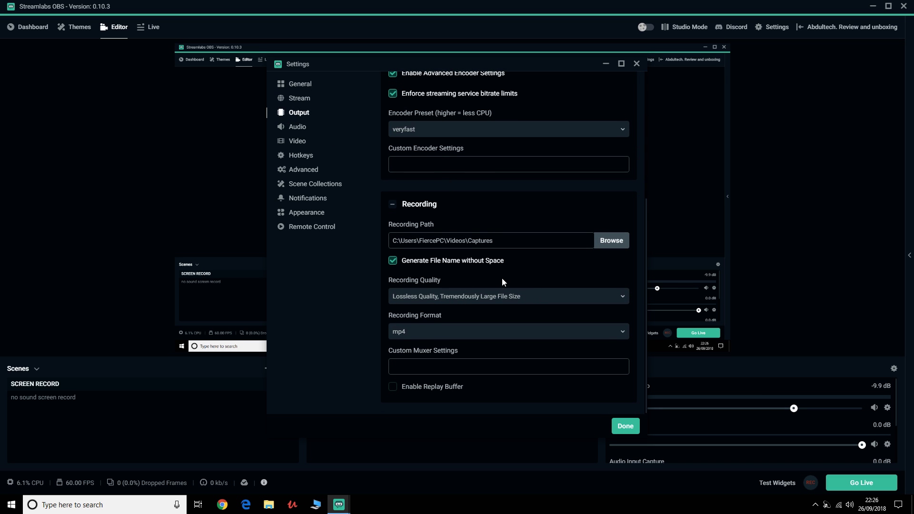
pyautogui.moveTo(418, 309)
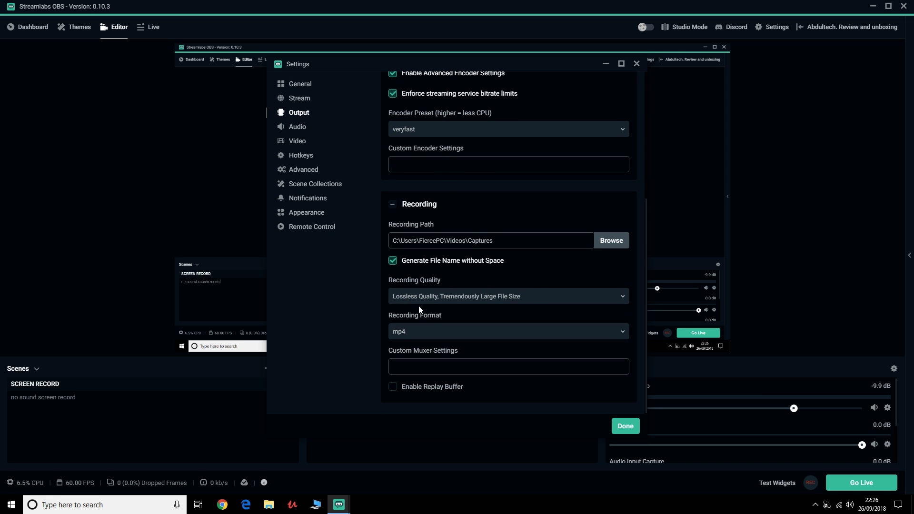
pyautogui.moveTo(491, 300)
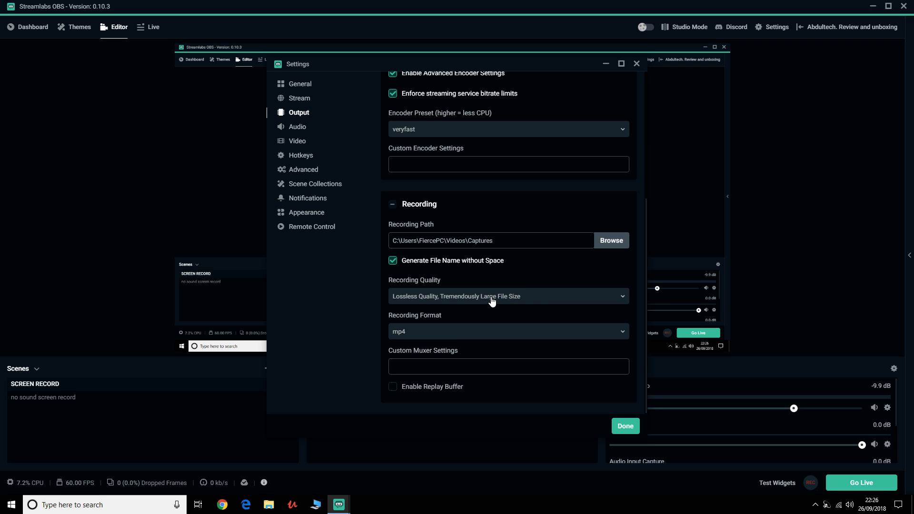
pyautogui.moveTo(697, 220)
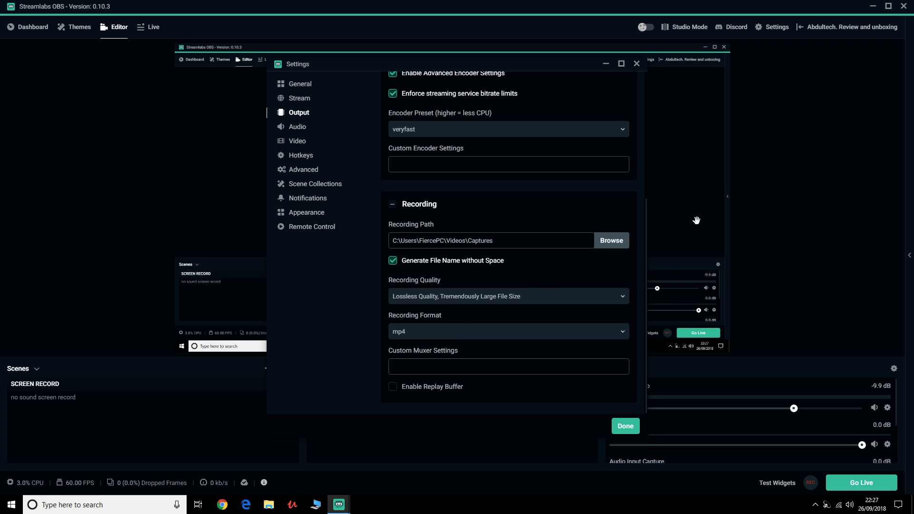
pyautogui.click(507, 296)
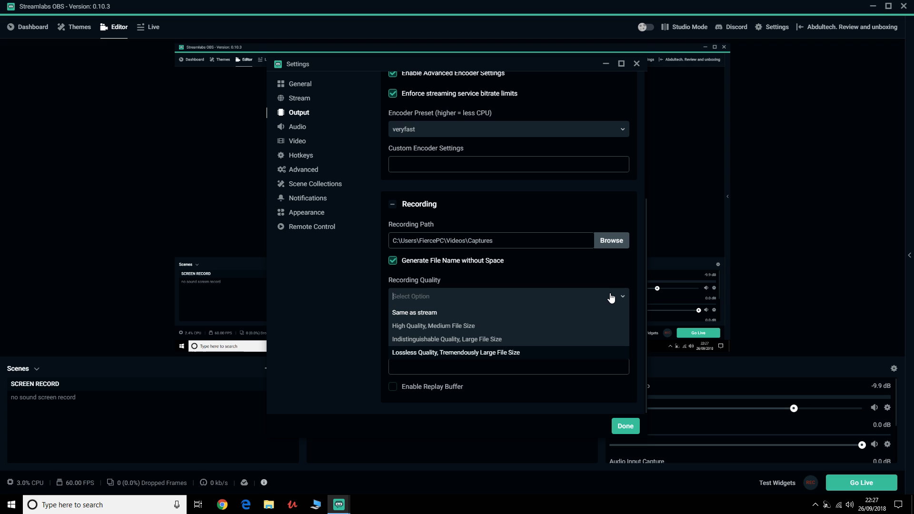
pyautogui.click(432, 325)
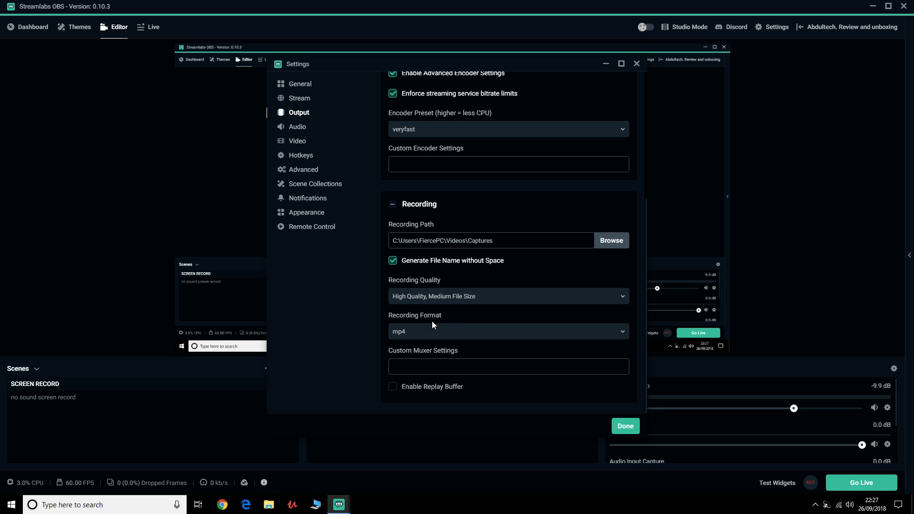
# Apply the settings with Done, retry REC and dismiss the slobs-client connection error.
pyautogui.click(625, 425)
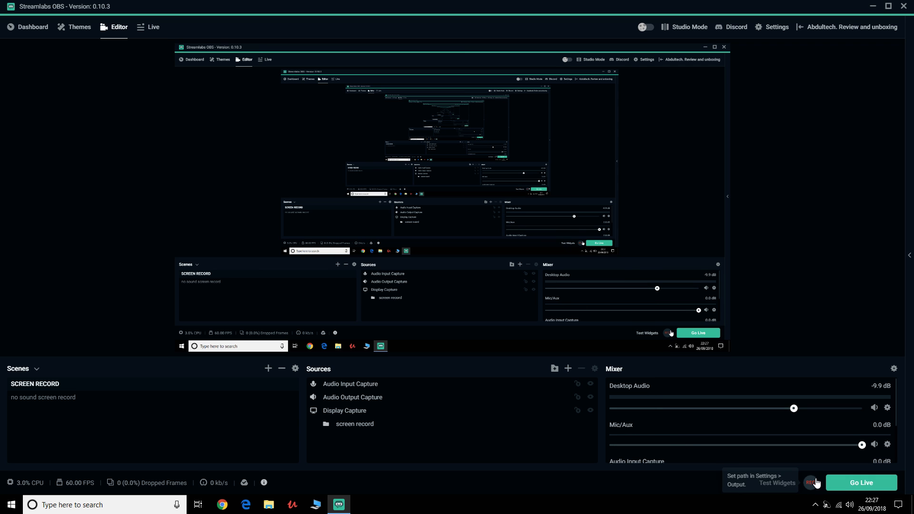
pyautogui.click(697, 333)
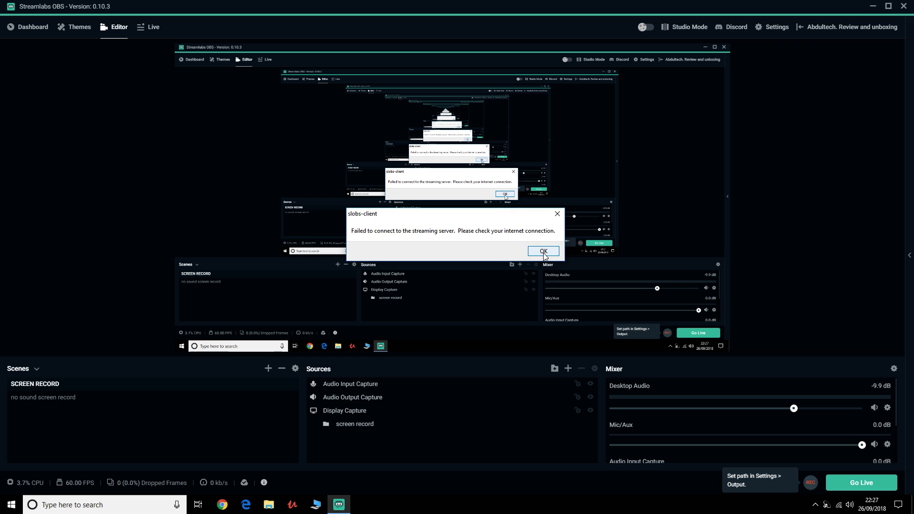
pyautogui.click(542, 252)
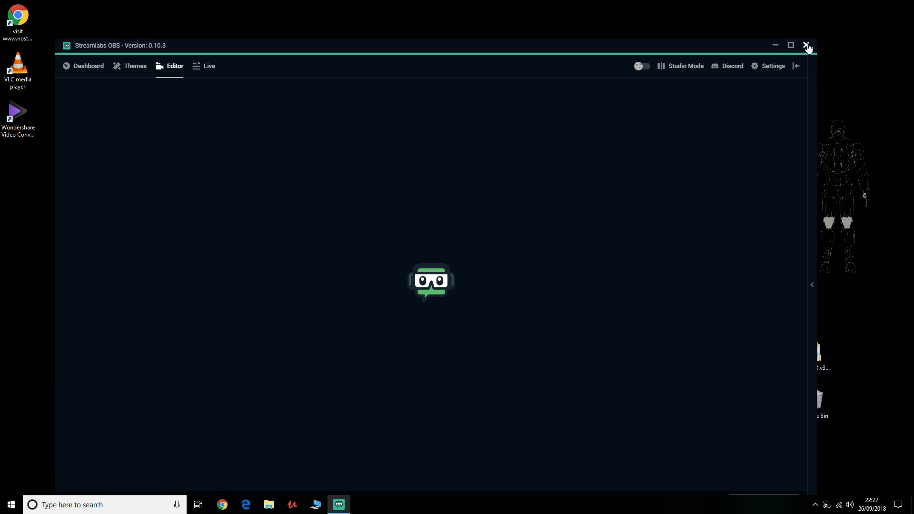
# Close Streamlabs OBS, locate the setup installer in Downloads and bring up the installed apps list.
pyautogui.click(808, 44)
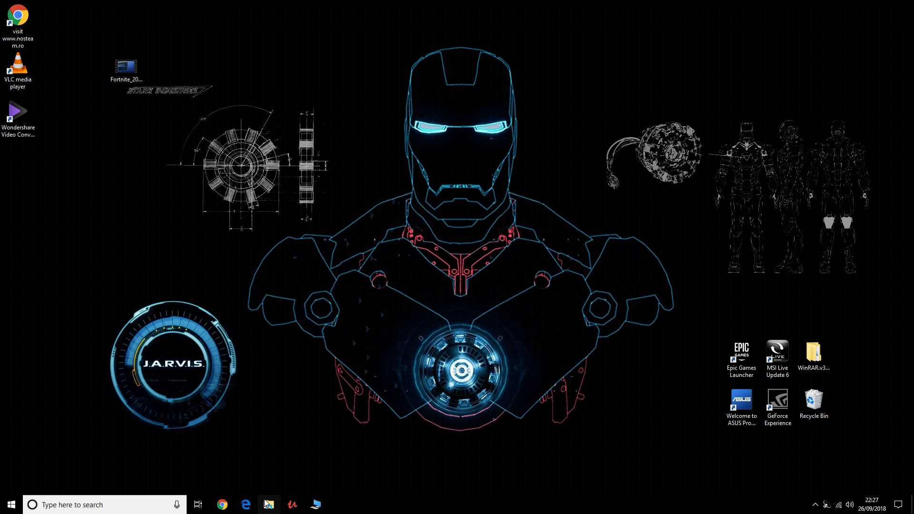
pyautogui.click(269, 505)
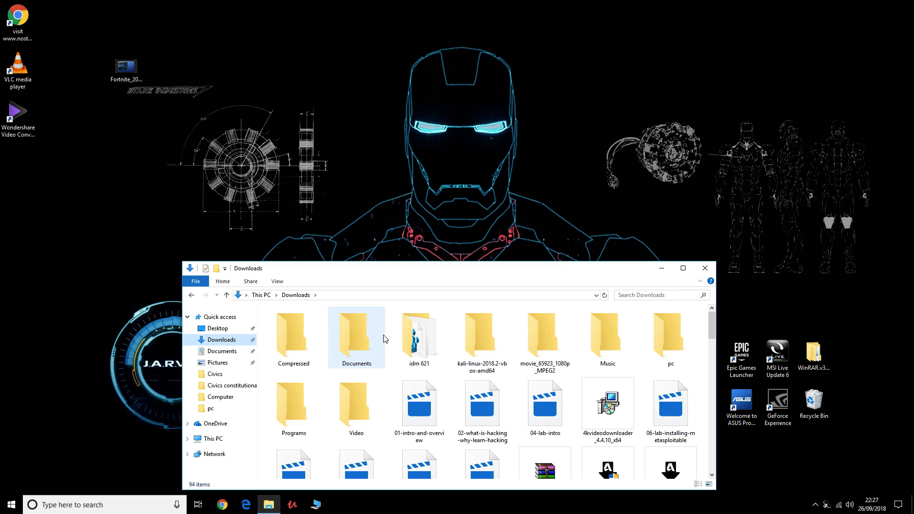
pyautogui.moveTo(418, 330)
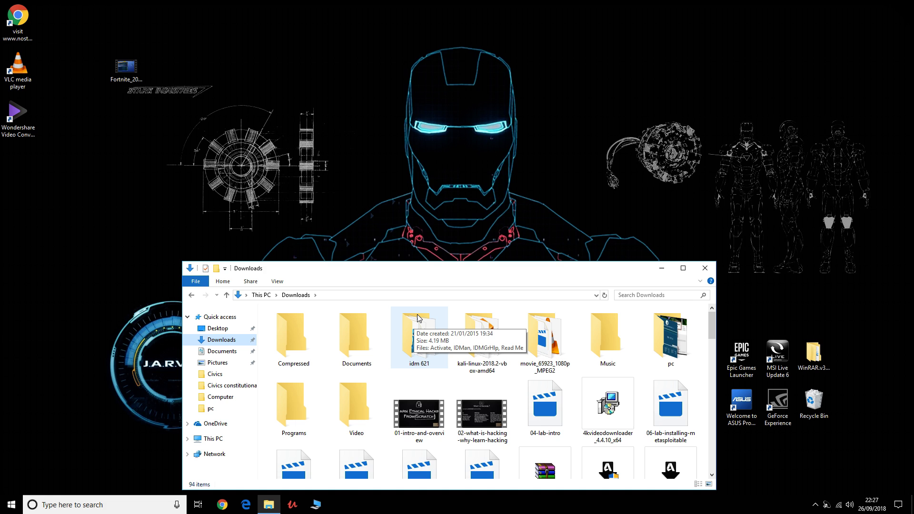
pyautogui.scroll(-3)
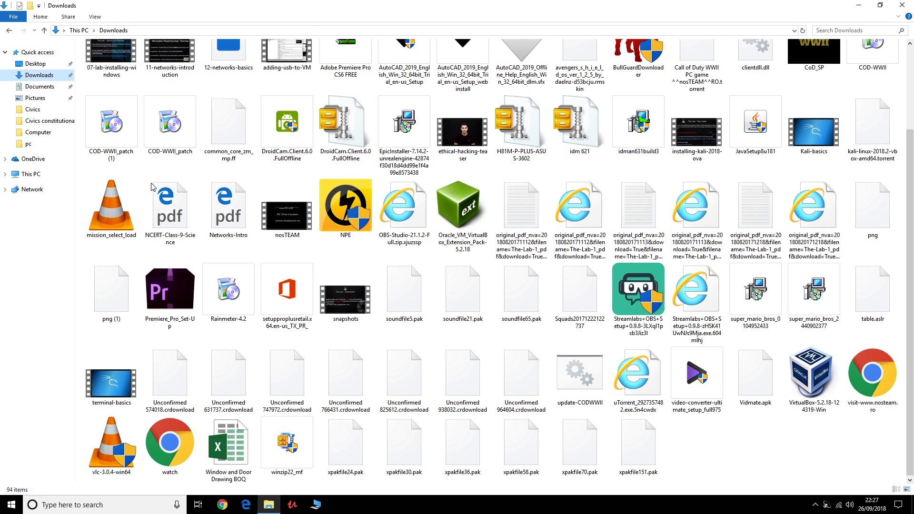
pyautogui.click(638, 289)
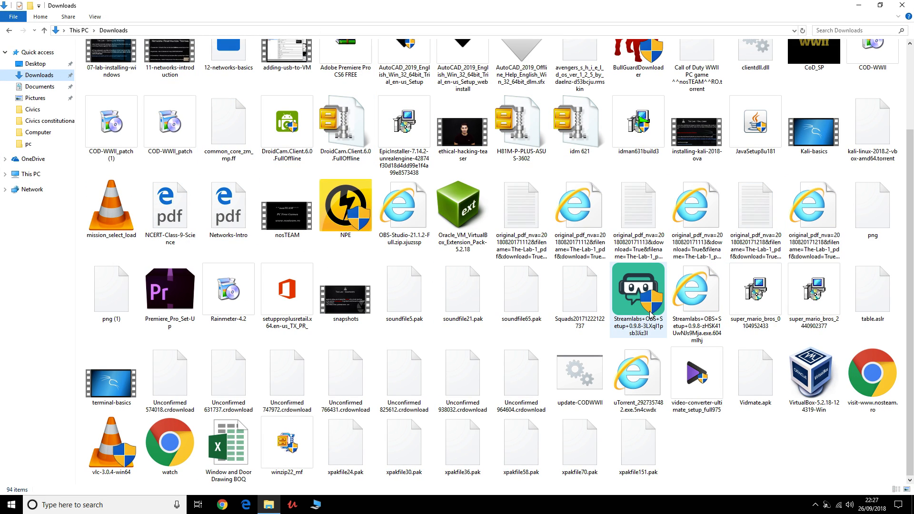
pyautogui.moveTo(110, 436)
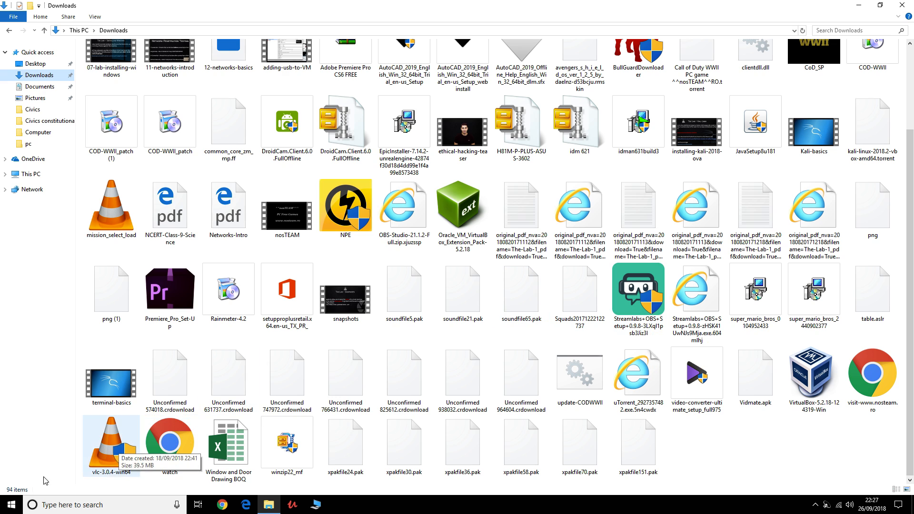
pyautogui.click(9, 505)
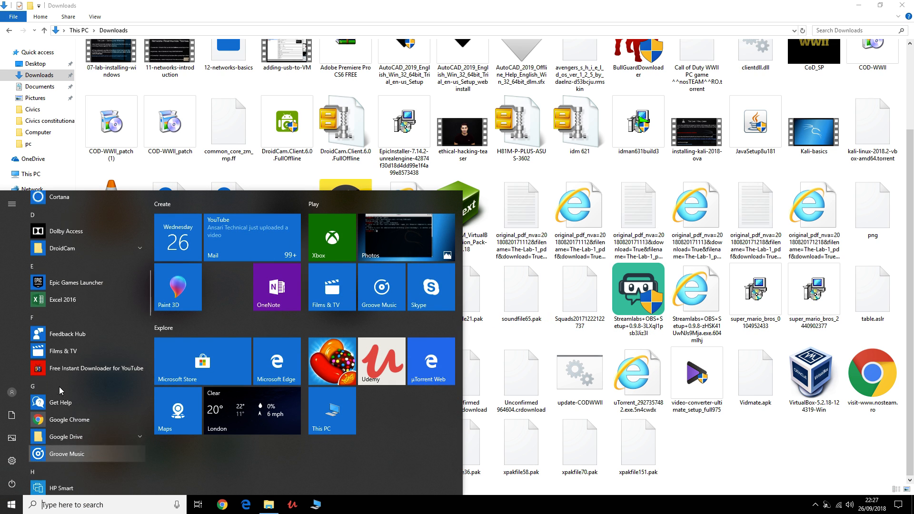
# Locate Streamlabs OBS 0.10.3 in Programs and Features and choose Uninstall from its context menu.
pyautogui.scroll(-3)
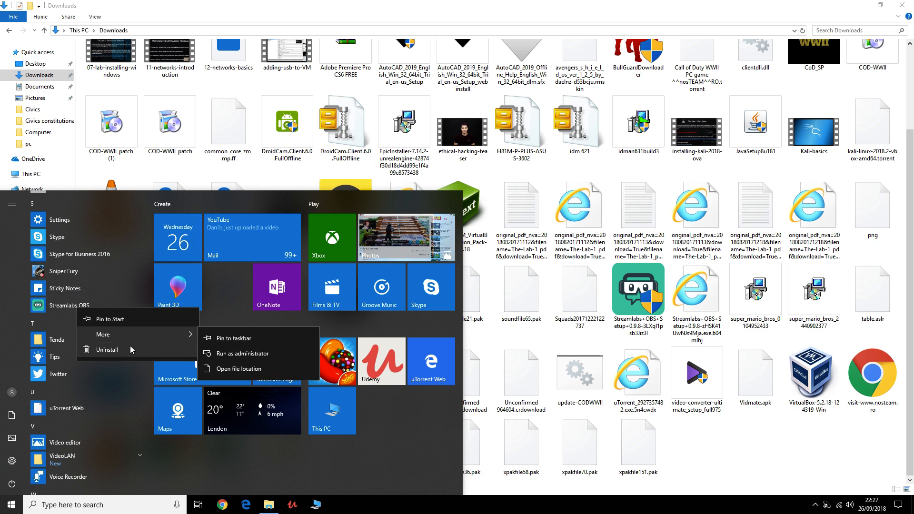
pyautogui.click(107, 350)
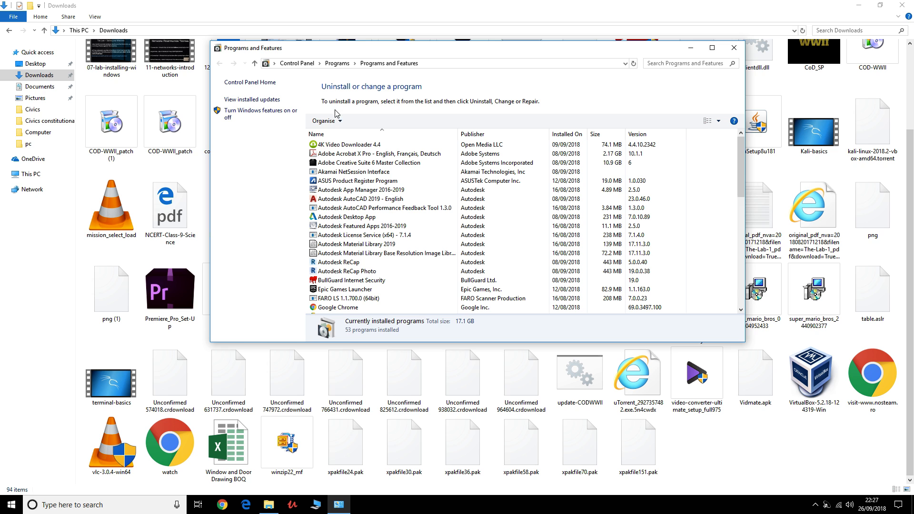
pyautogui.scroll(-3)
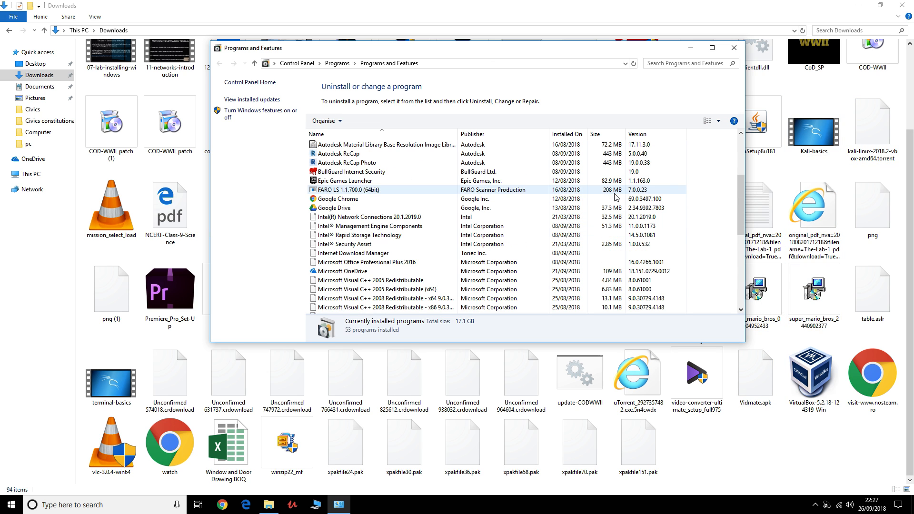
pyautogui.scroll(-3)
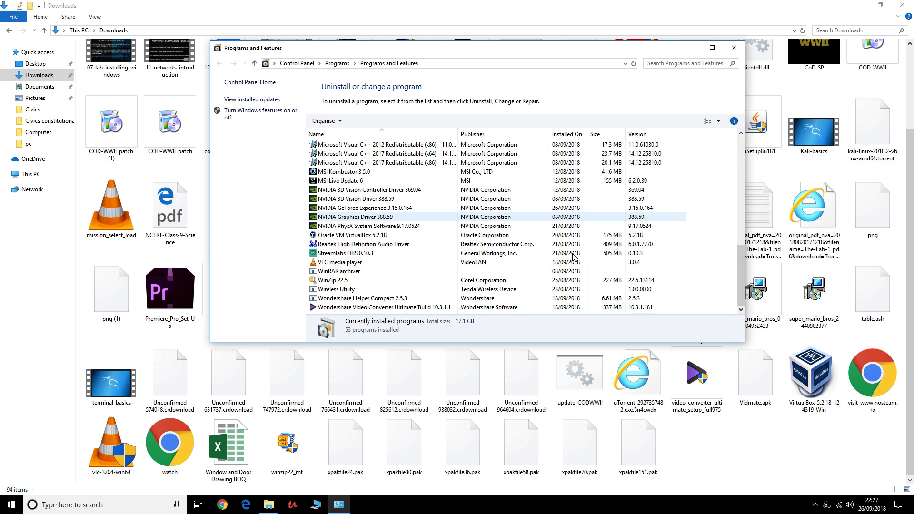
pyautogui.click(359, 243)
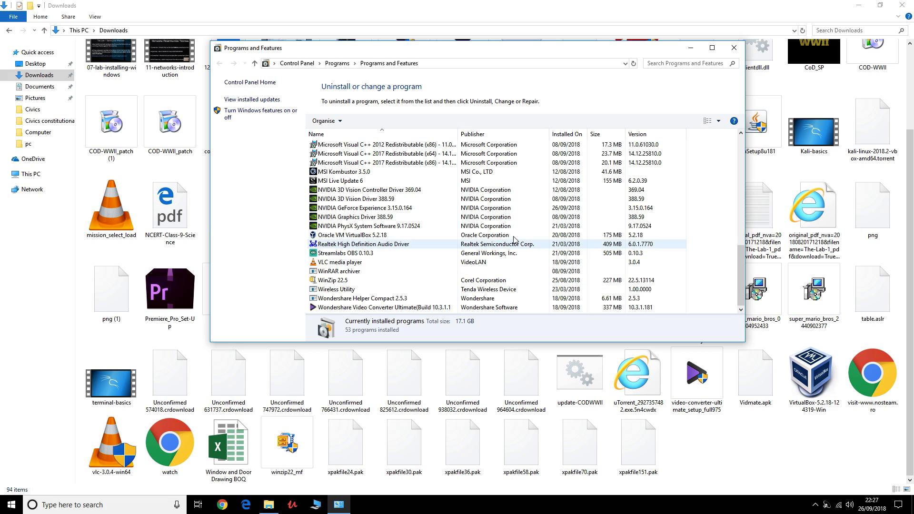
pyautogui.click(364, 244)
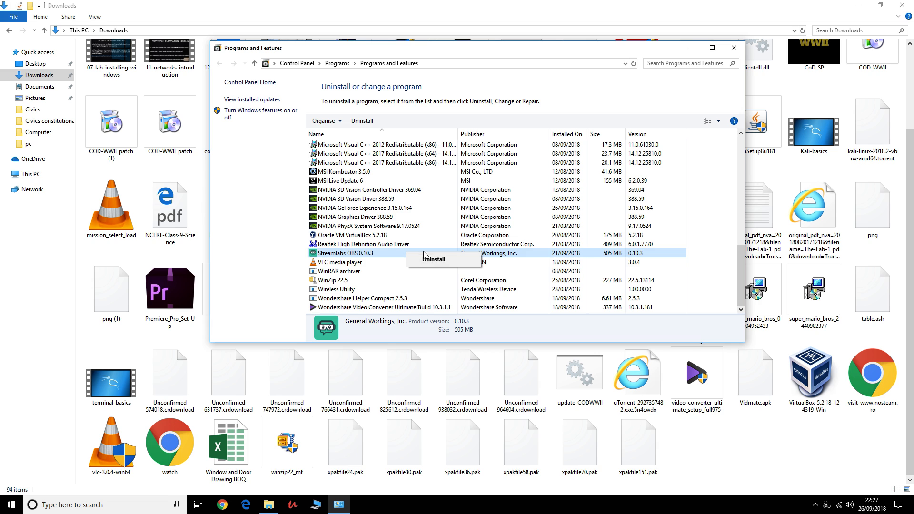
pyautogui.click(433, 259)
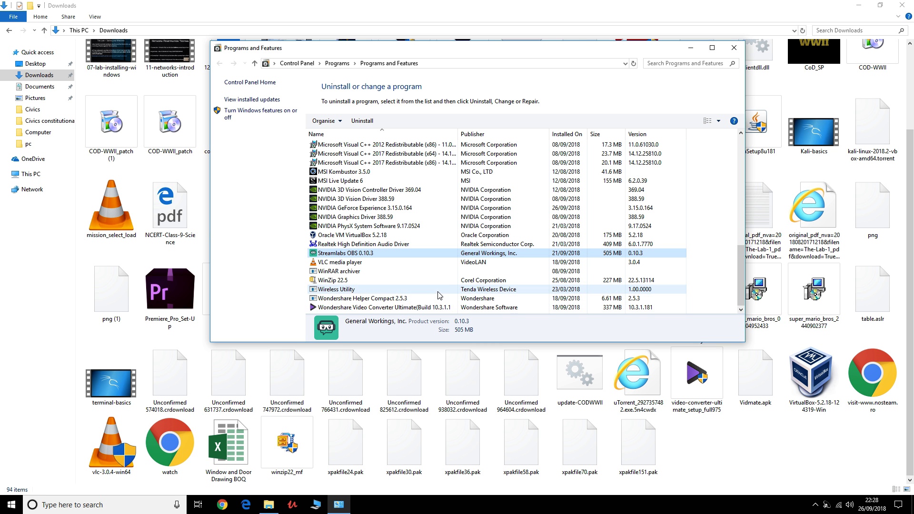
# Run the uninstall wizard to remove Streamlabs OBS and finish it.
pyautogui.click(361, 120)
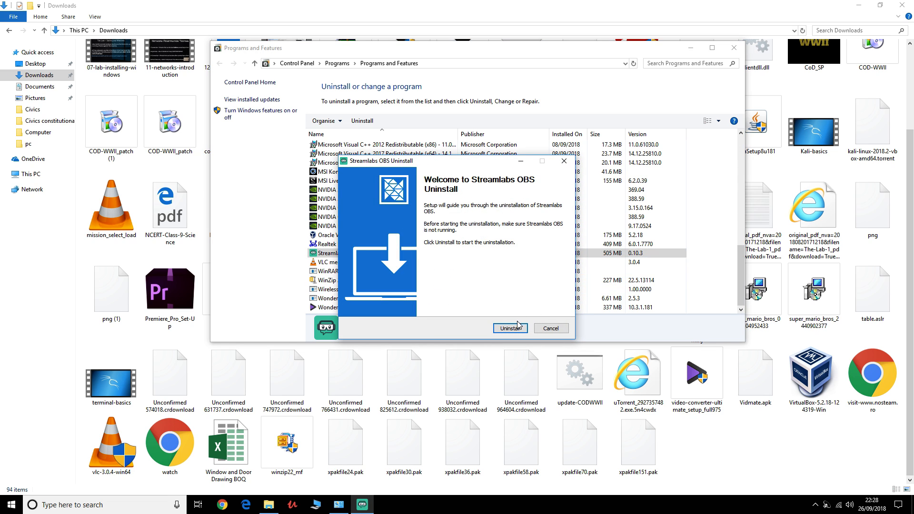
pyautogui.click(509, 328)
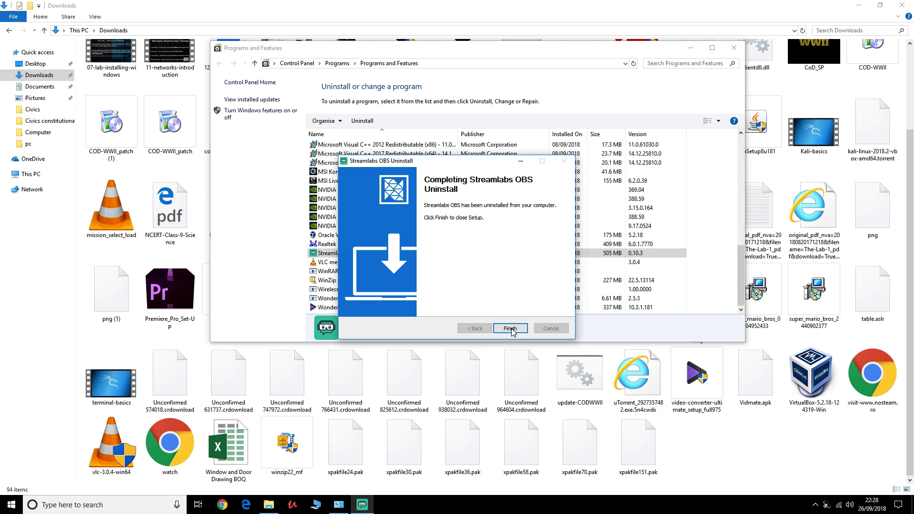
pyautogui.click(509, 328)
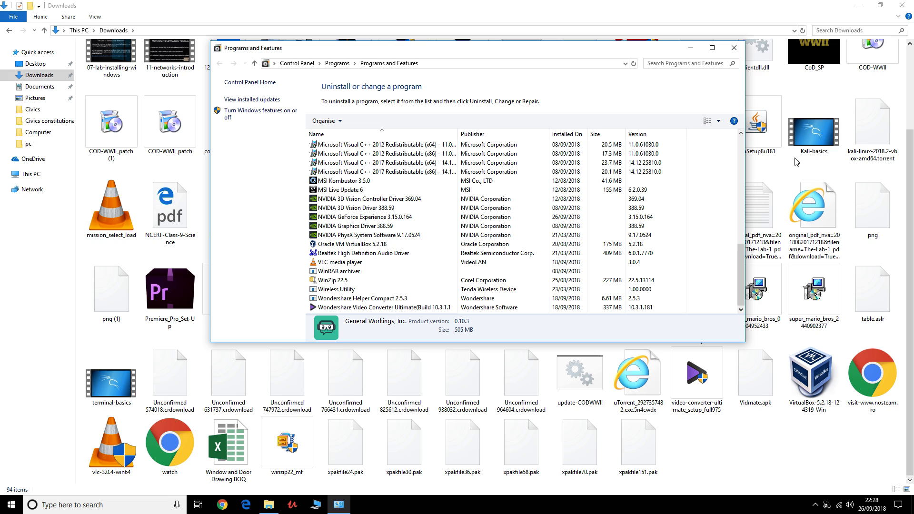
pyautogui.click(733, 48)
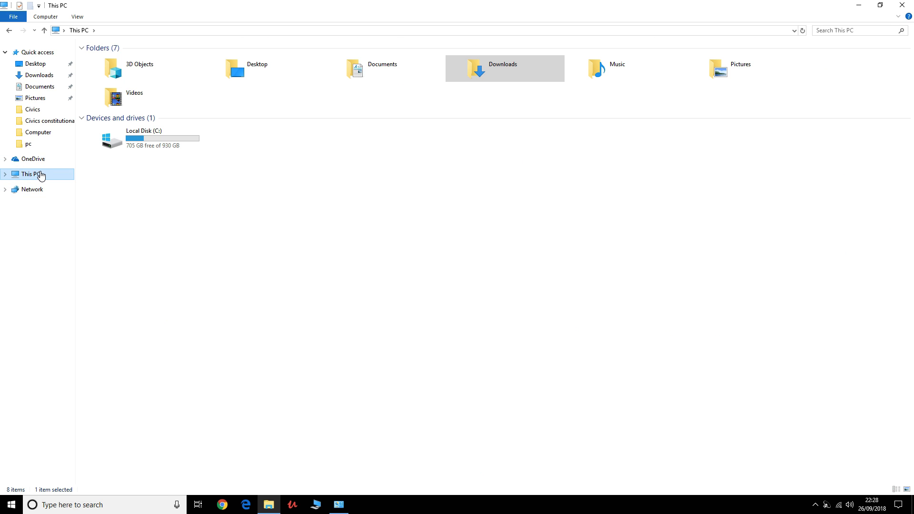
# Browse into Local Disk (C:) and search it for '.exe'.
pyautogui.doubleClick(144, 138)
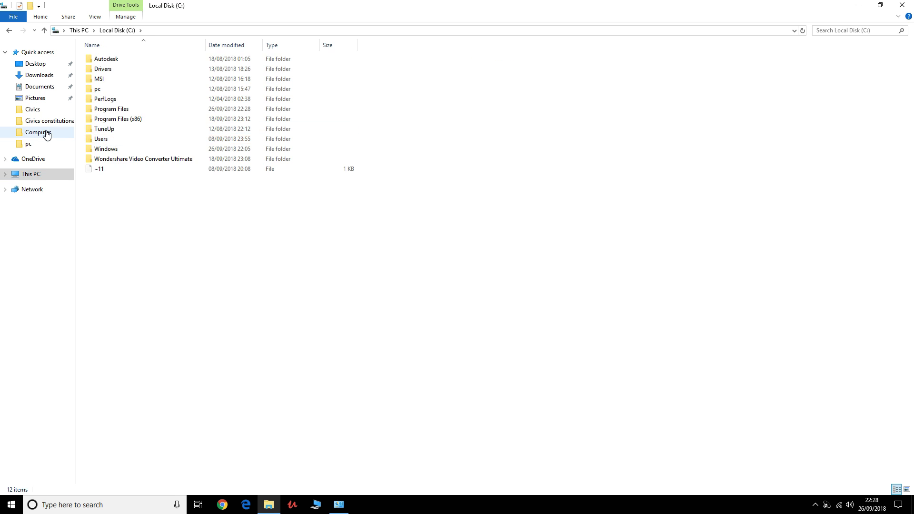
pyautogui.click(857, 30)
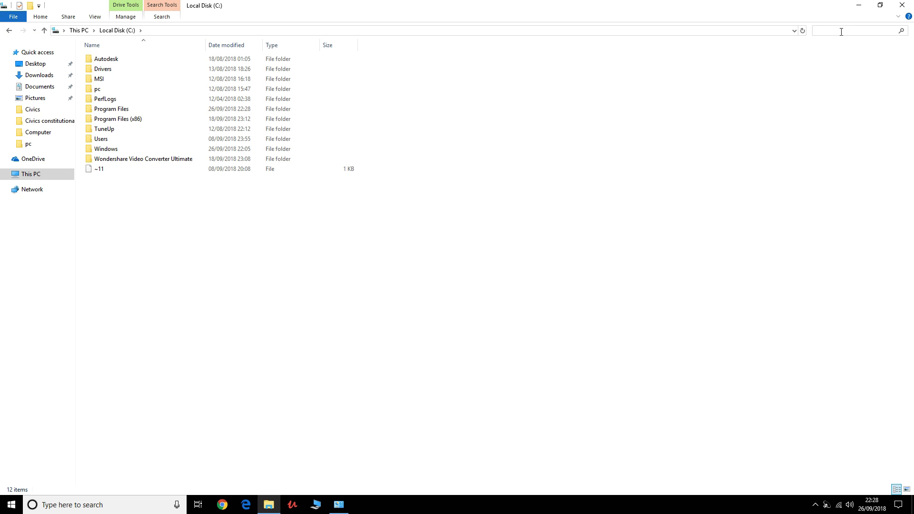
pyautogui.write('.')
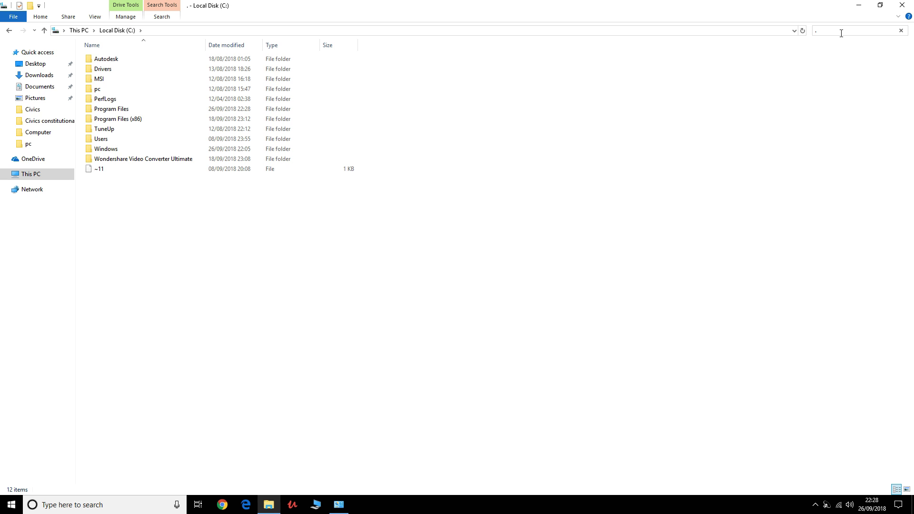
pyautogui.write('exe')
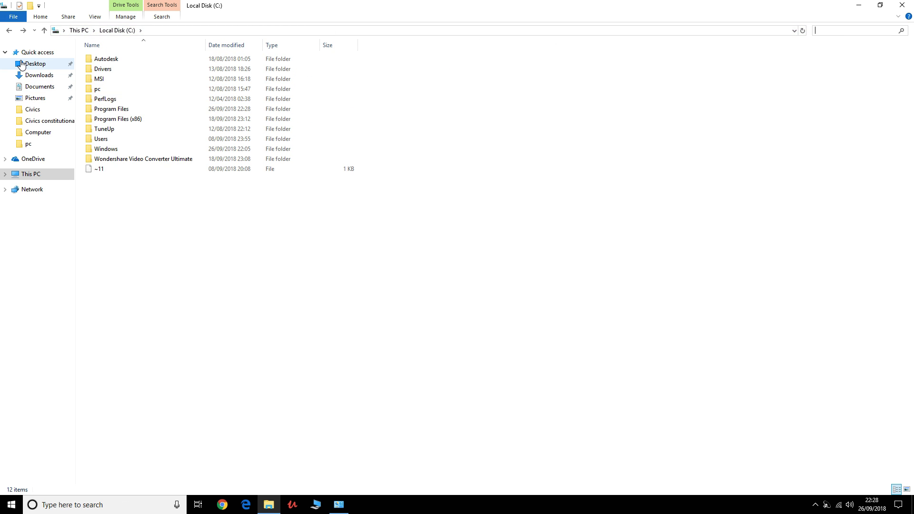
# Run the Streamlabs OBS 0.9.8 setup from Downloads, allow UAC and accept the license to install.
pyautogui.click(40, 75)
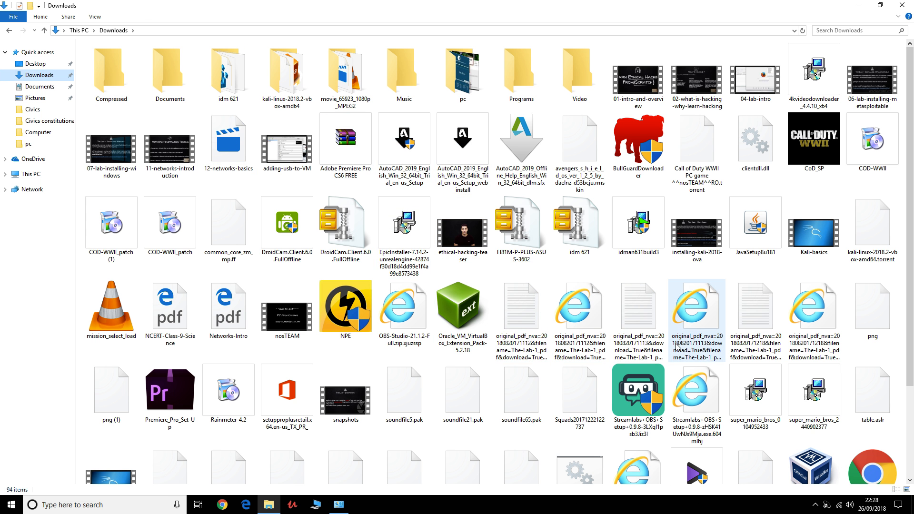
pyautogui.click(637, 396)
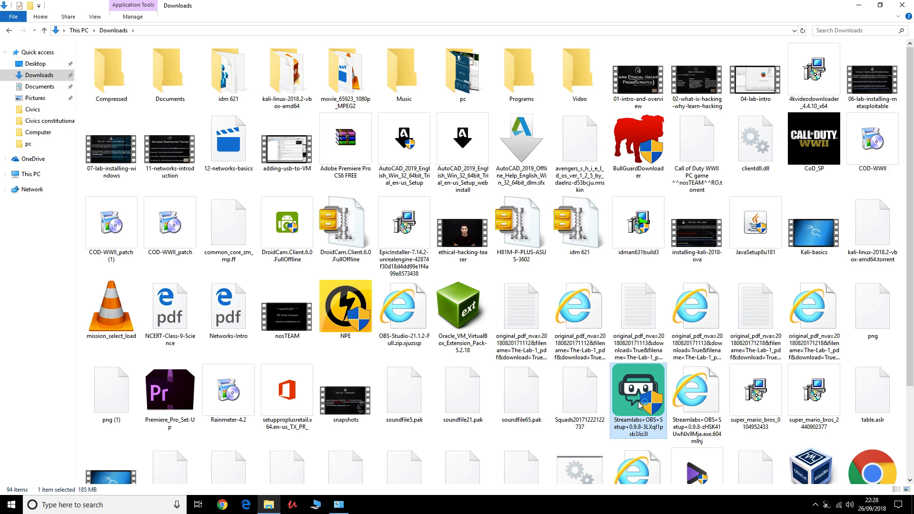
pyautogui.doubleClick(638, 396)
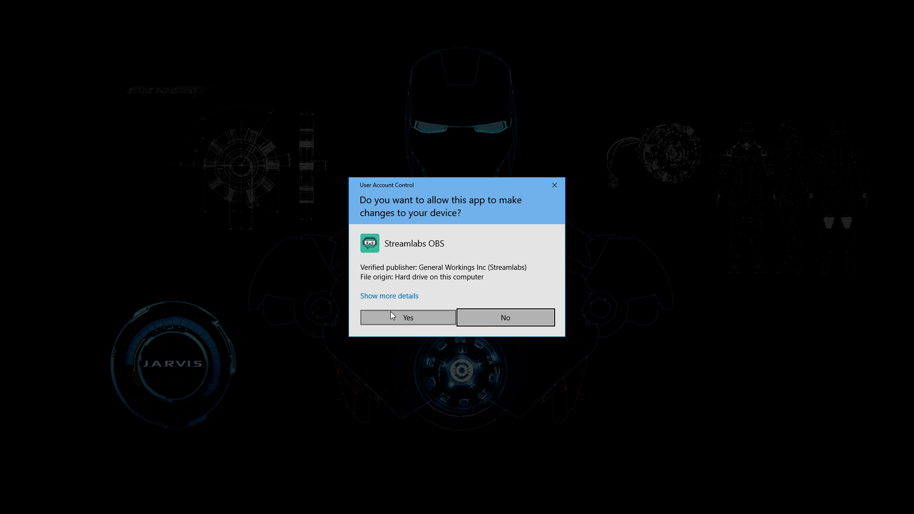
pyautogui.click(407, 318)
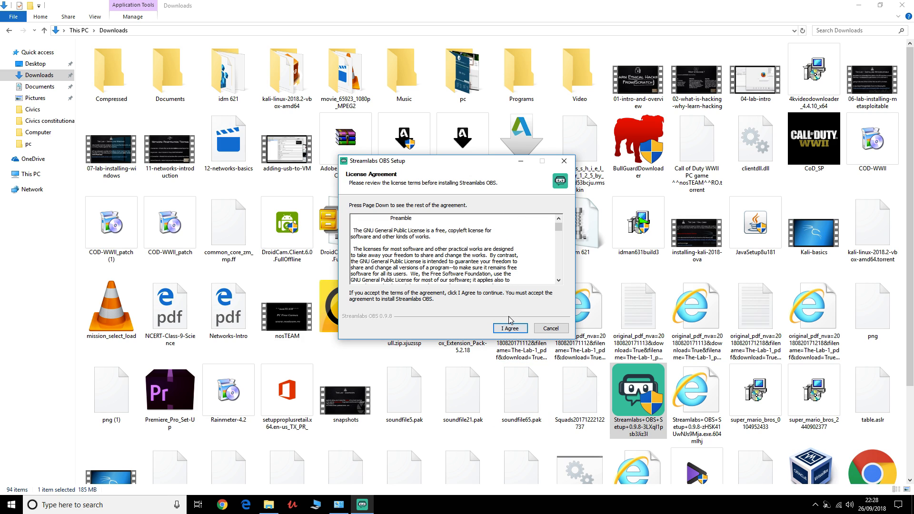
pyautogui.click(508, 327)
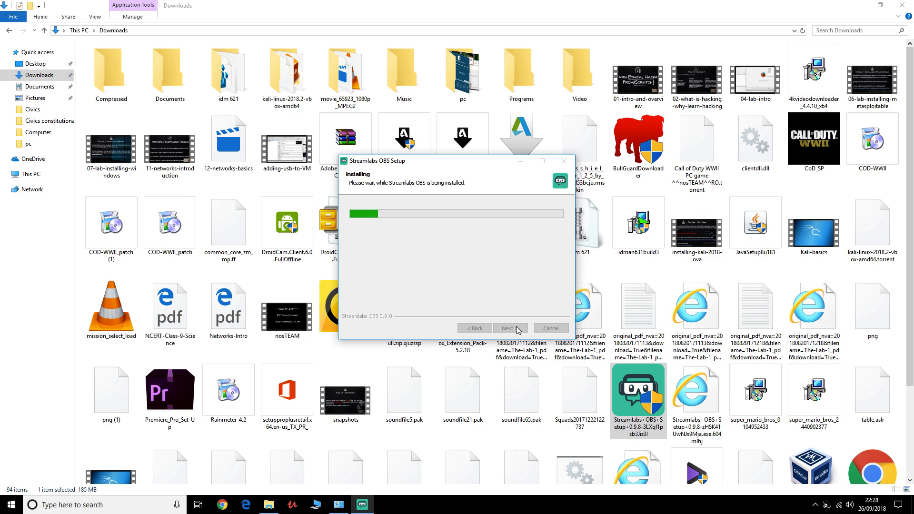
pyautogui.moveTo(478, 221)
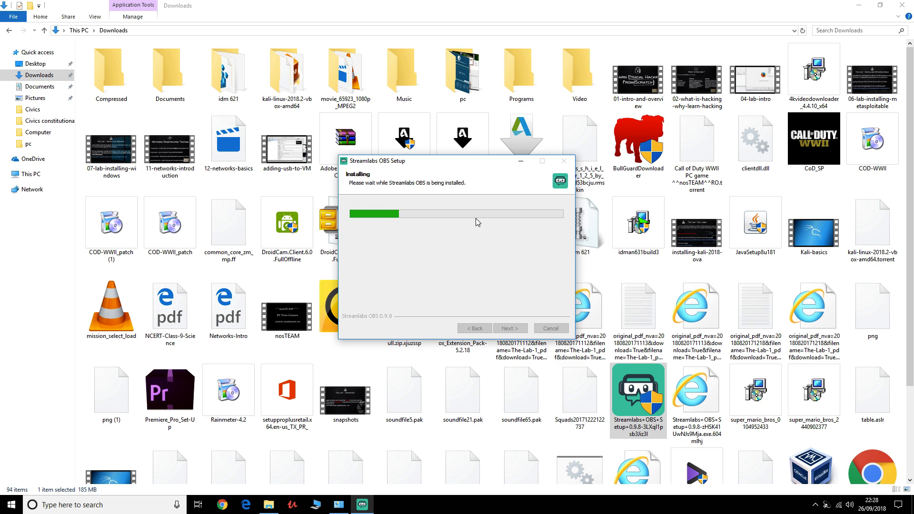
pyautogui.moveTo(416, 290)
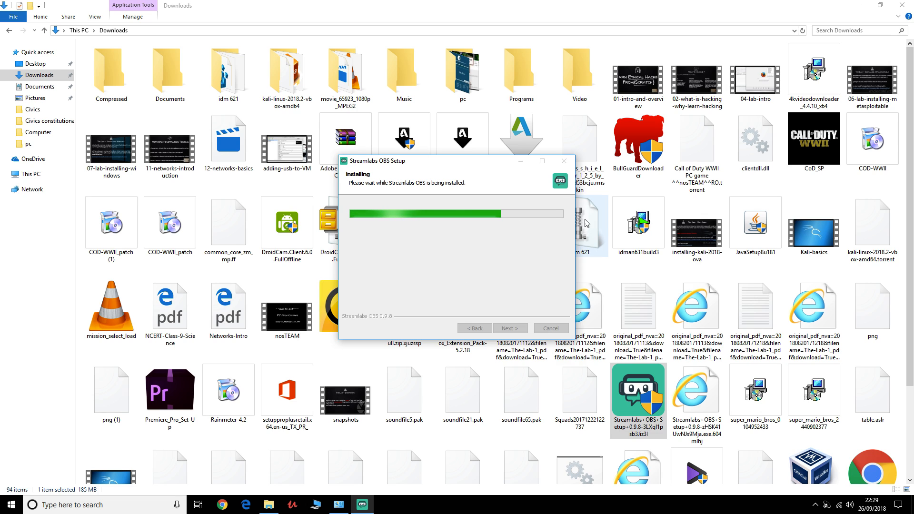
pyautogui.moveTo(541, 225)
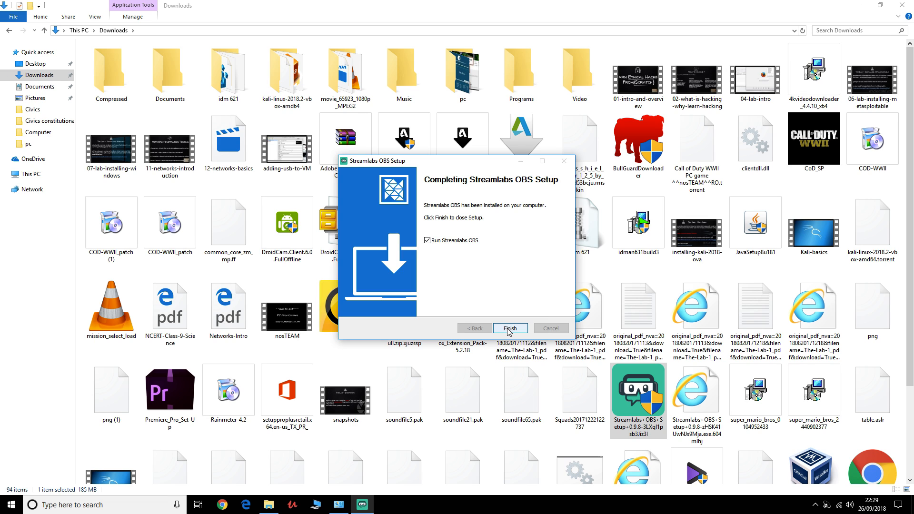
# Finish the 0.9.8 setup and launch Streamlabs OBS into its update check.
pyautogui.click(431, 240)
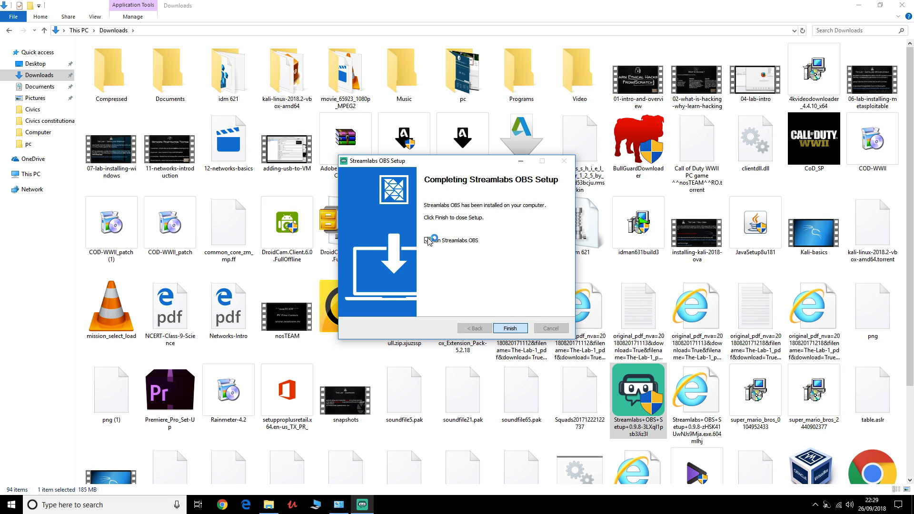
pyautogui.click(508, 328)
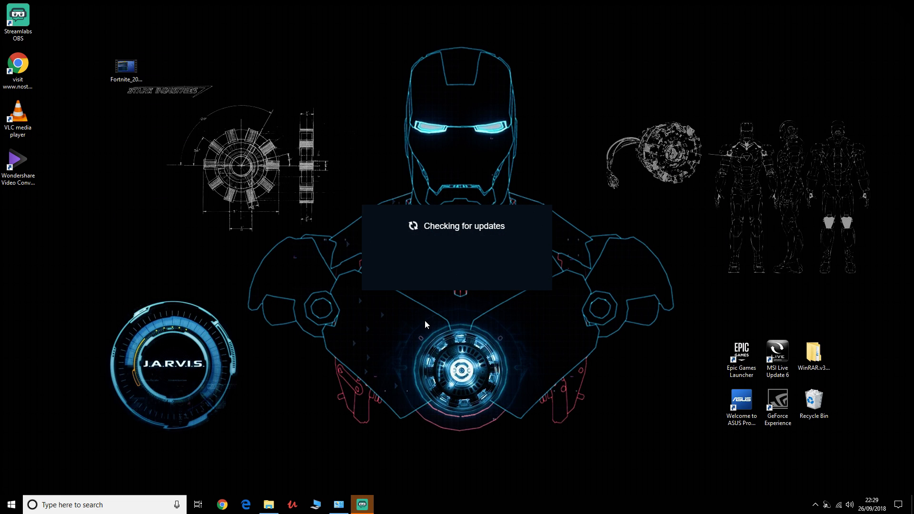
pyautogui.moveTo(503, 259)
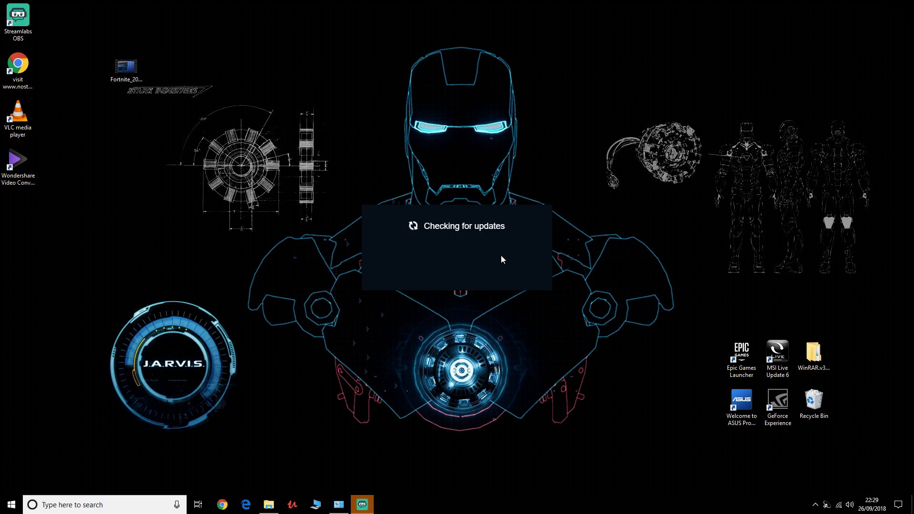
pyautogui.moveTo(492, 268)
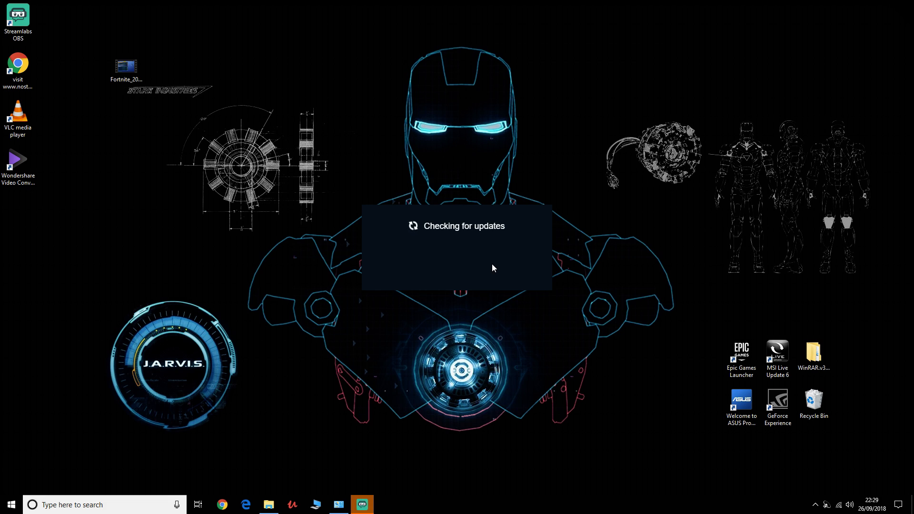
pyautogui.moveTo(891, 15)
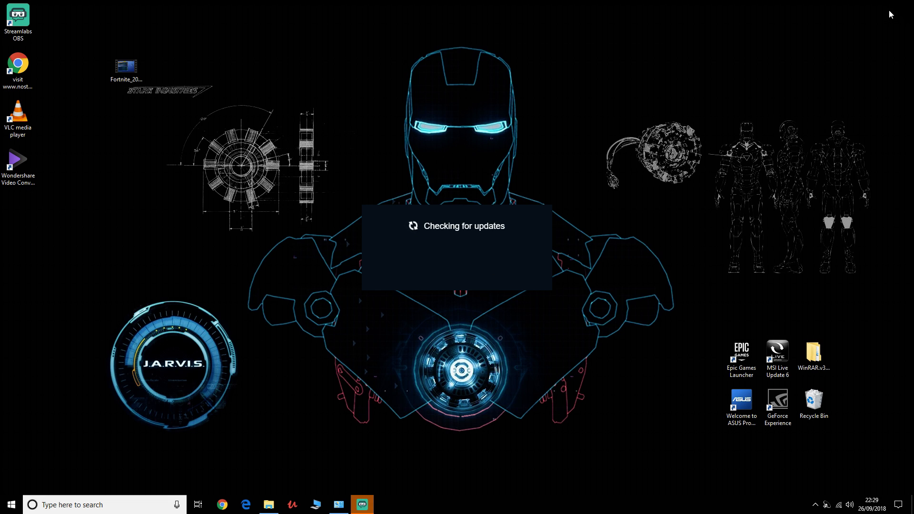
pyautogui.moveTo(434, 207)
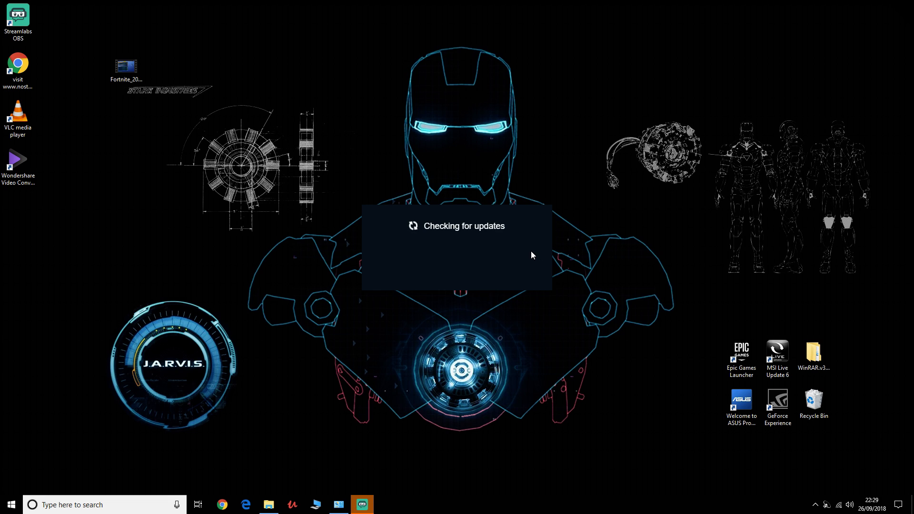
pyautogui.moveTo(473, 258)
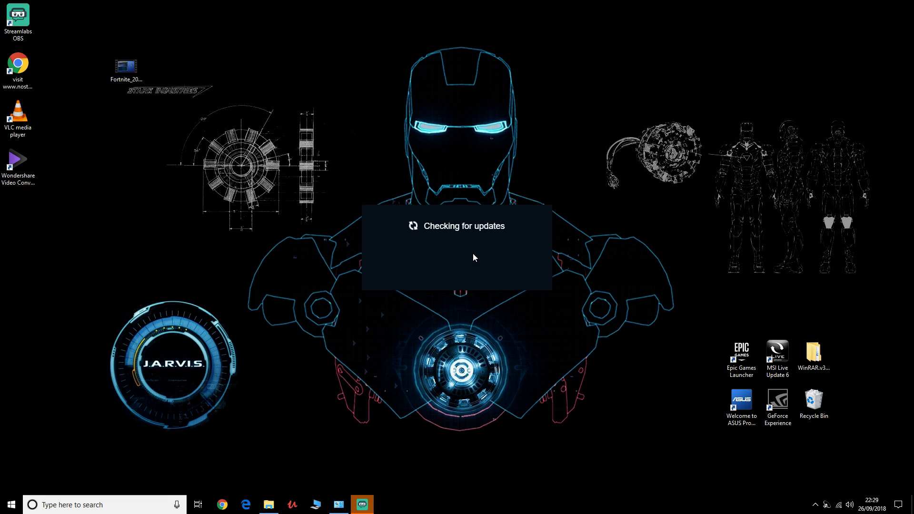
pyautogui.moveTo(479, 247)
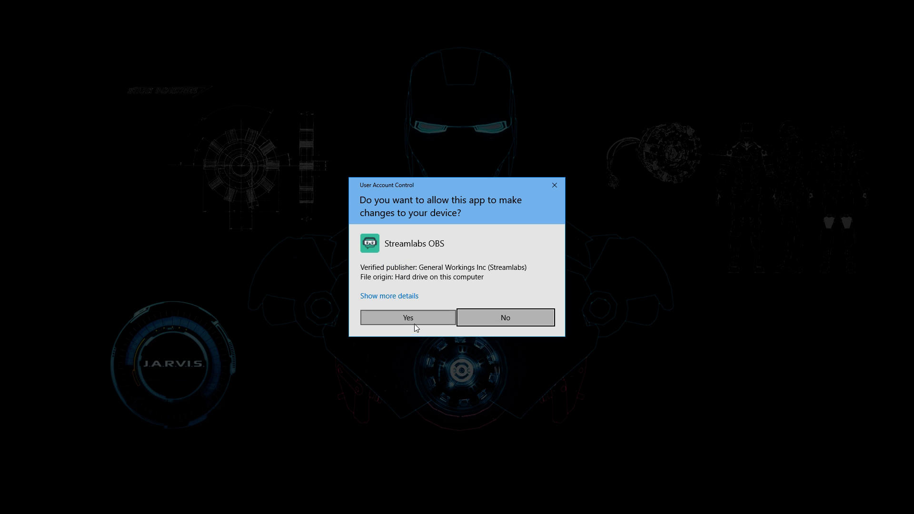
# Grant the updater UAC permission so the 0.10.3 installer starts.
pyautogui.click(407, 317)
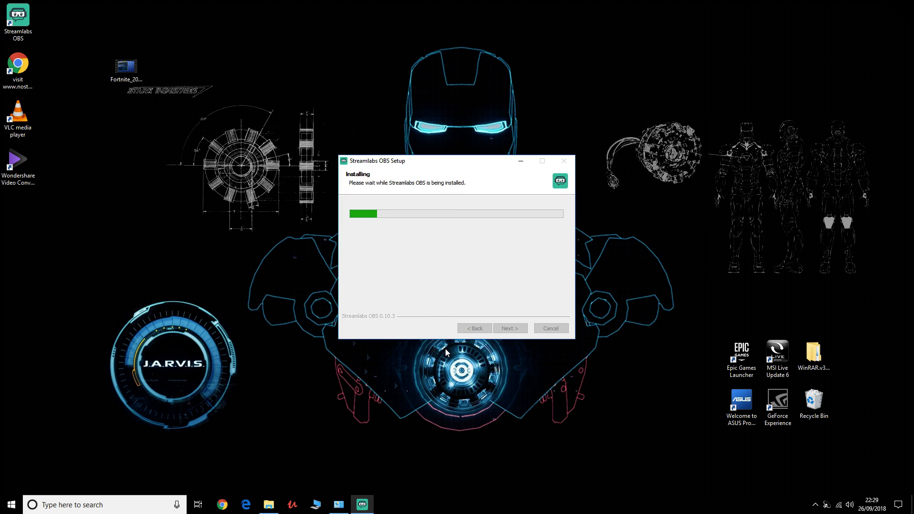
pyautogui.moveTo(539, 291)
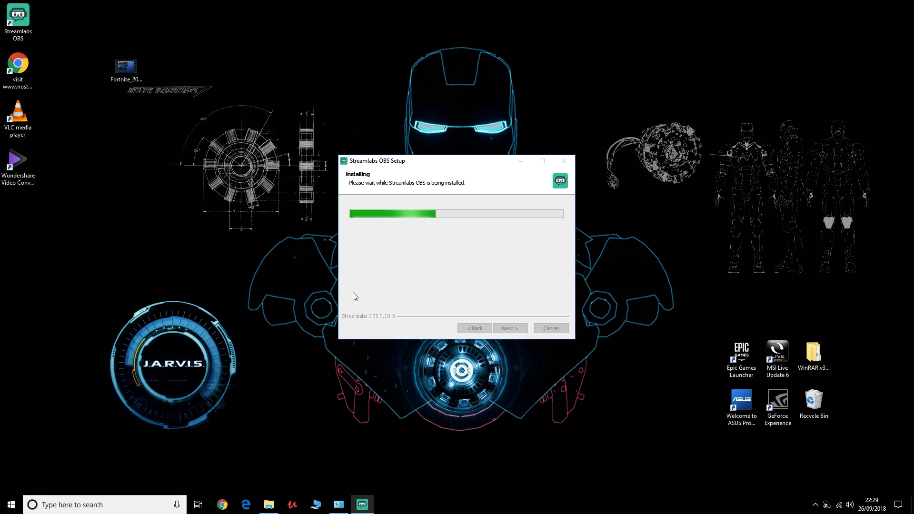
pyautogui.moveTo(482, 196)
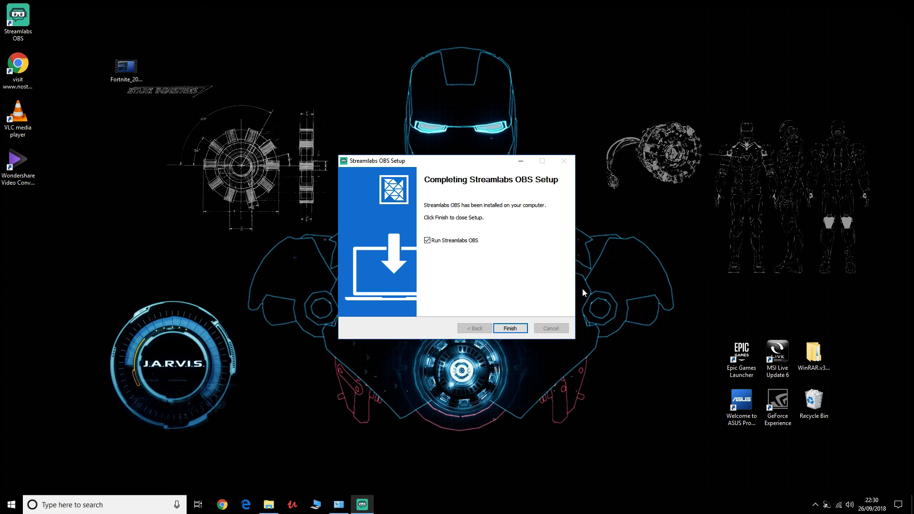
pyautogui.moveTo(511, 327)
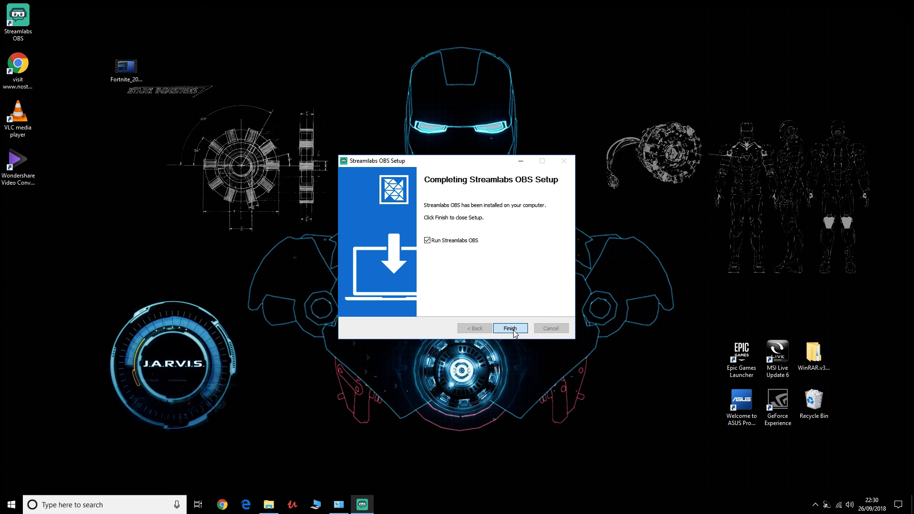
# Finish the 0.10.3 setup so Streamlabs OBS relaunches and opens the editor.
pyautogui.click(508, 329)
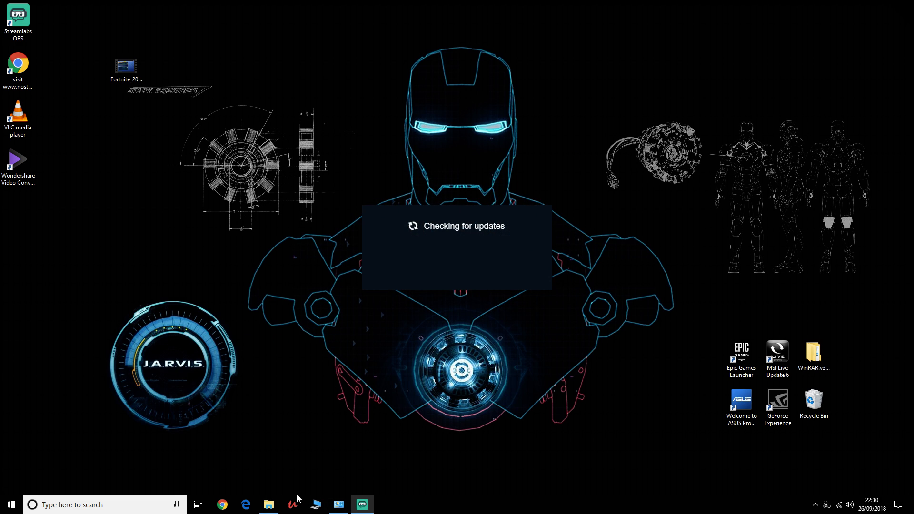
pyautogui.moveTo(637, 230)
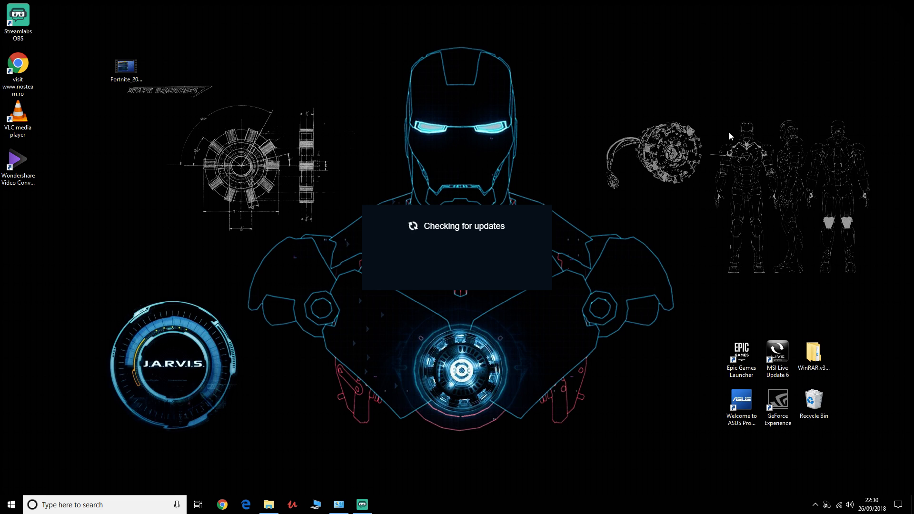
pyautogui.moveTo(658, 67)
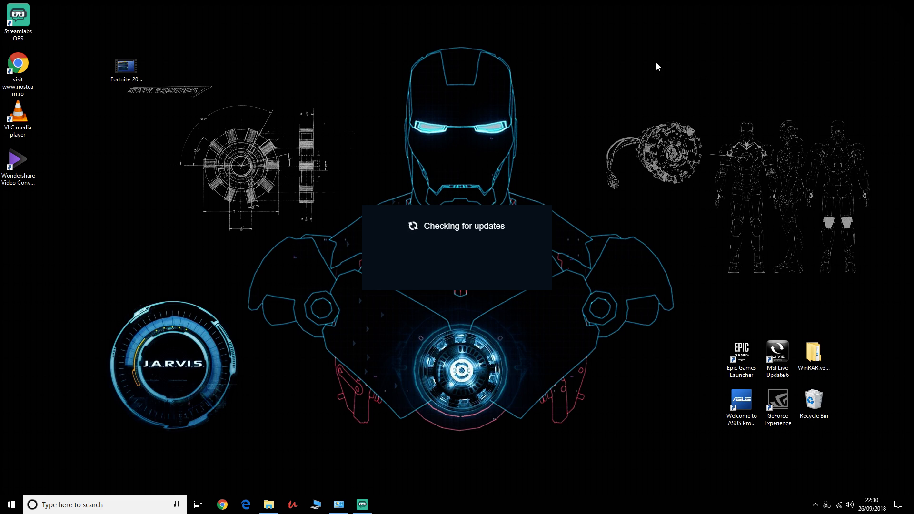
pyautogui.moveTo(604, 188)
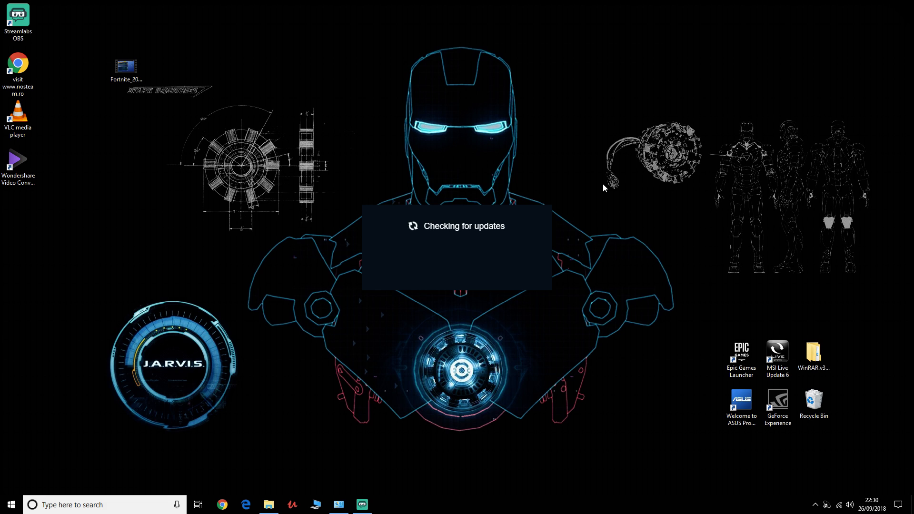
pyautogui.moveTo(493, 69)
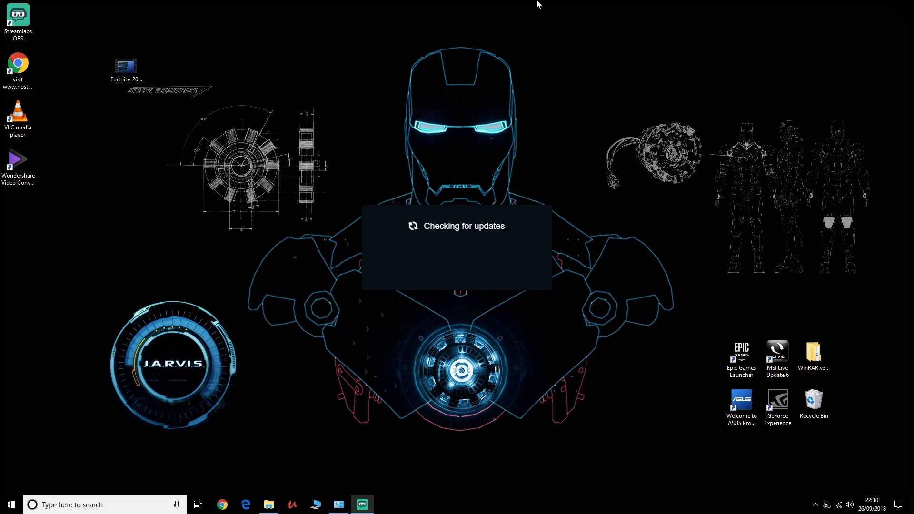
pyautogui.moveTo(594, 223)
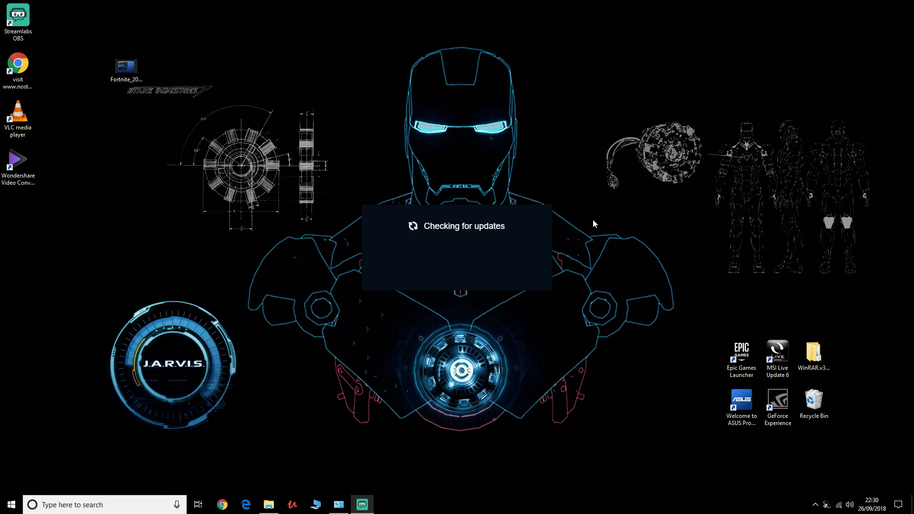
pyautogui.moveTo(679, 234)
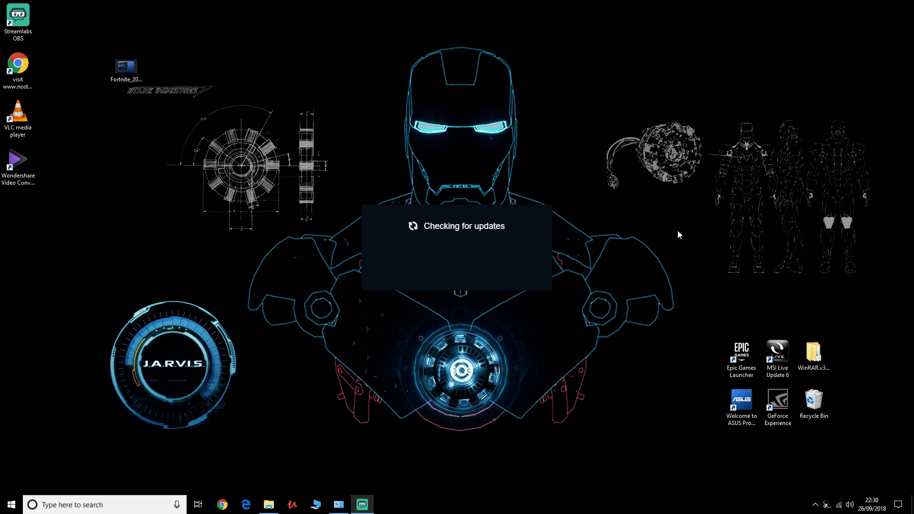
pyautogui.moveTo(456, 292)
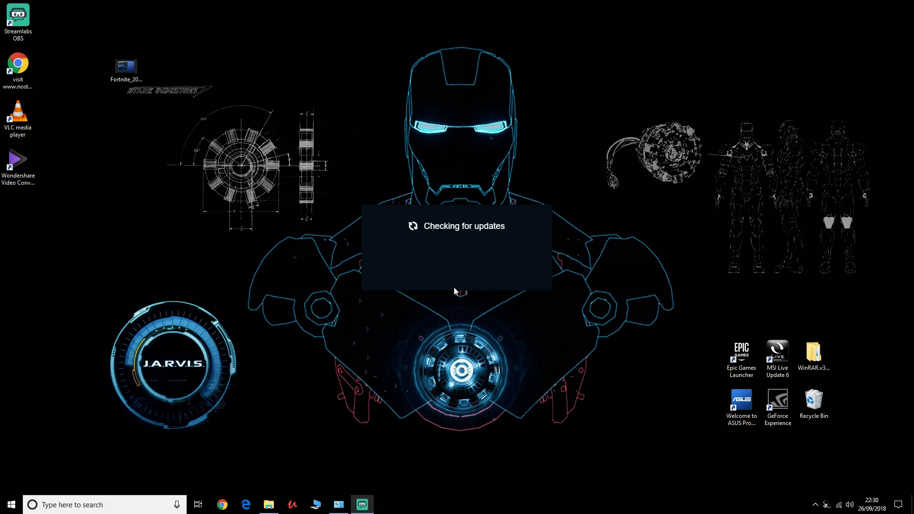
pyautogui.moveTo(551, 258)
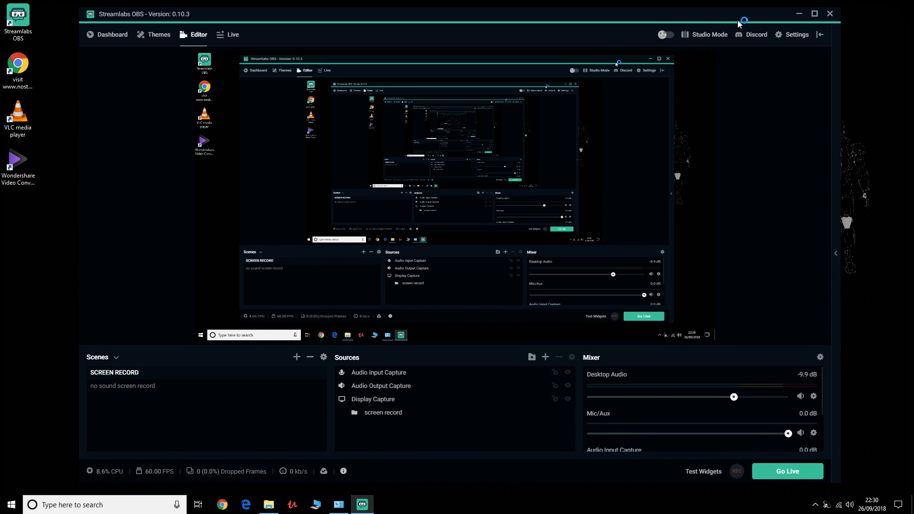
# Review the Output recording quality dropdown in Settings and confirm with Done, returning to the editor.
pyautogui.click(791, 34)
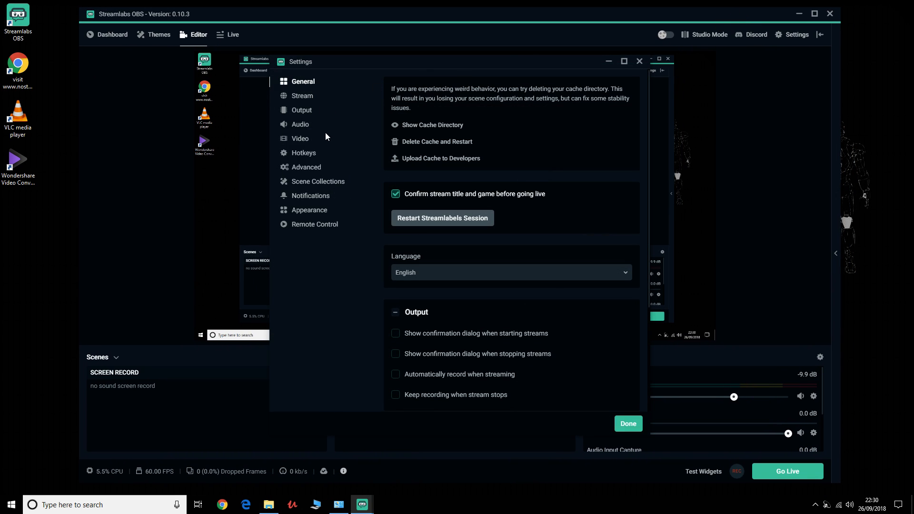
pyautogui.moveTo(305, 112)
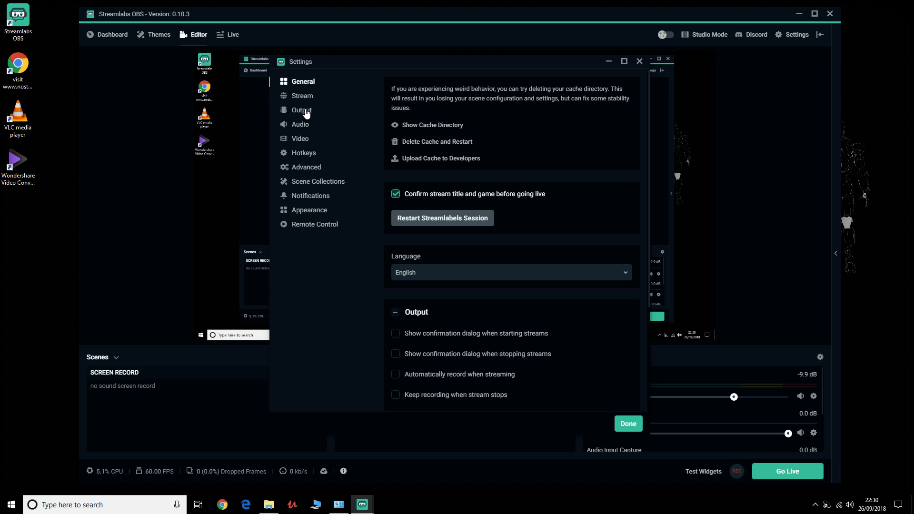
pyautogui.click(302, 111)
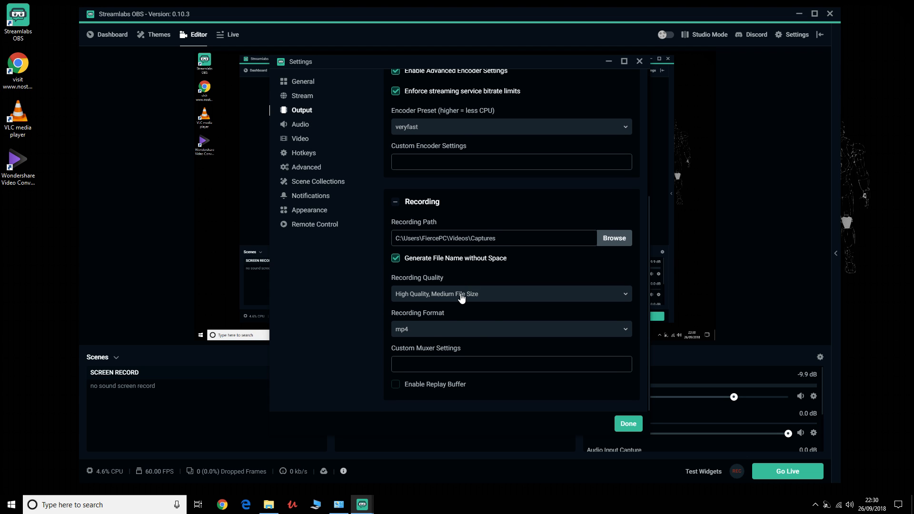
pyautogui.click(509, 294)
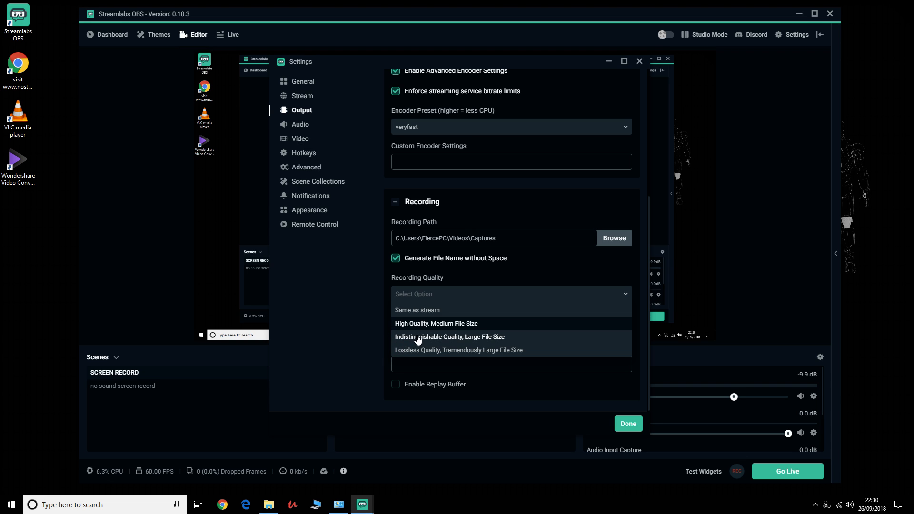
pyautogui.moveTo(594, 365)
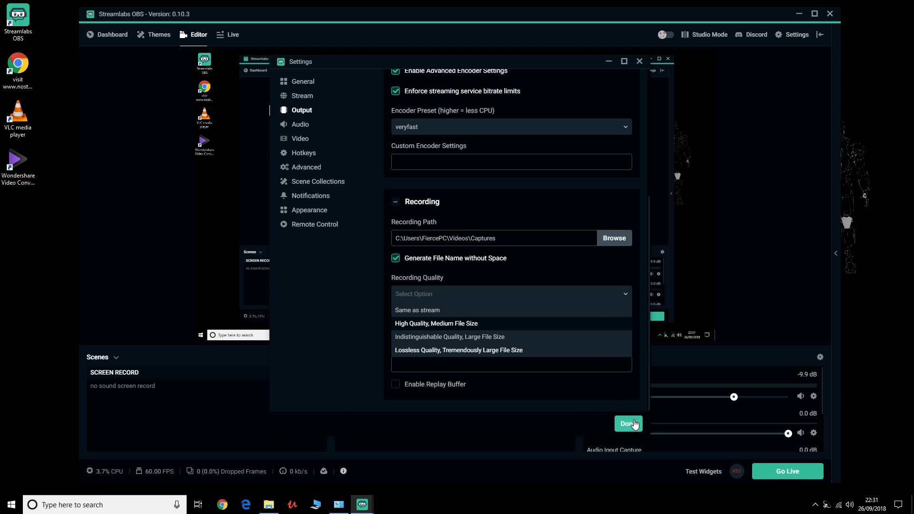
pyautogui.click(628, 424)
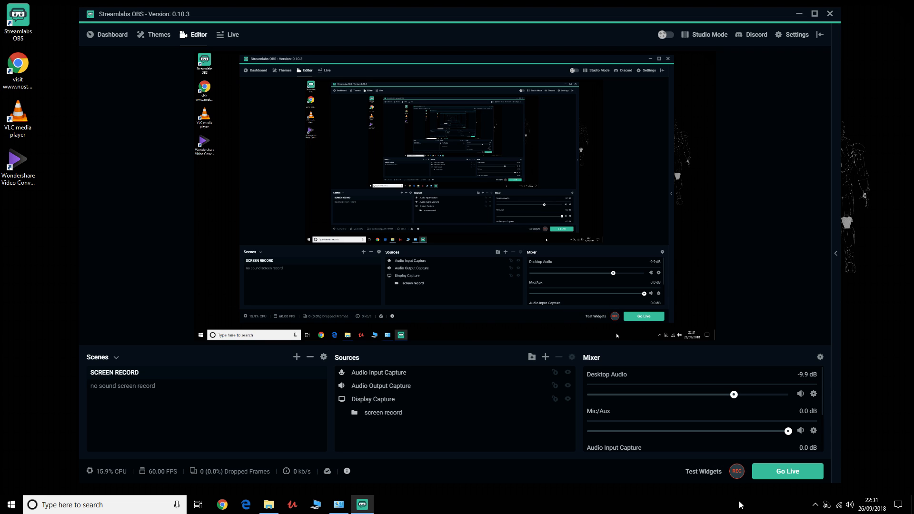
pyautogui.moveTo(735, 471)
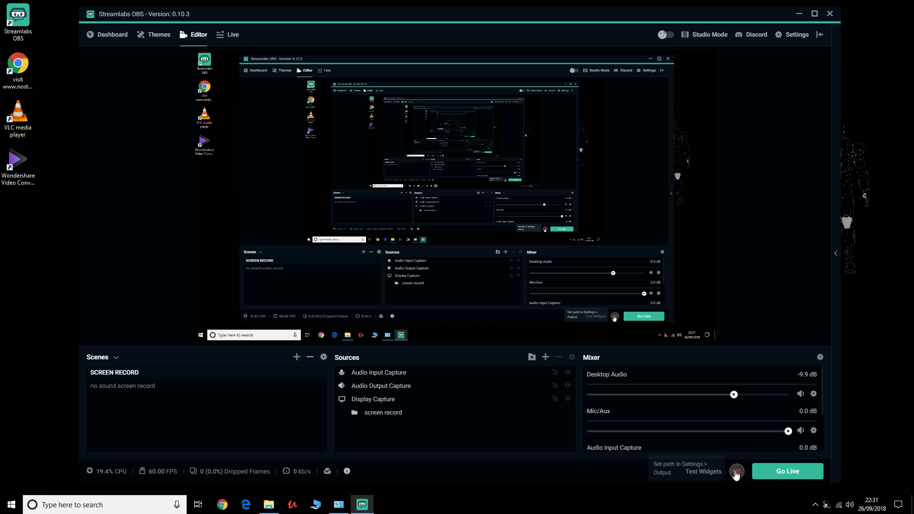